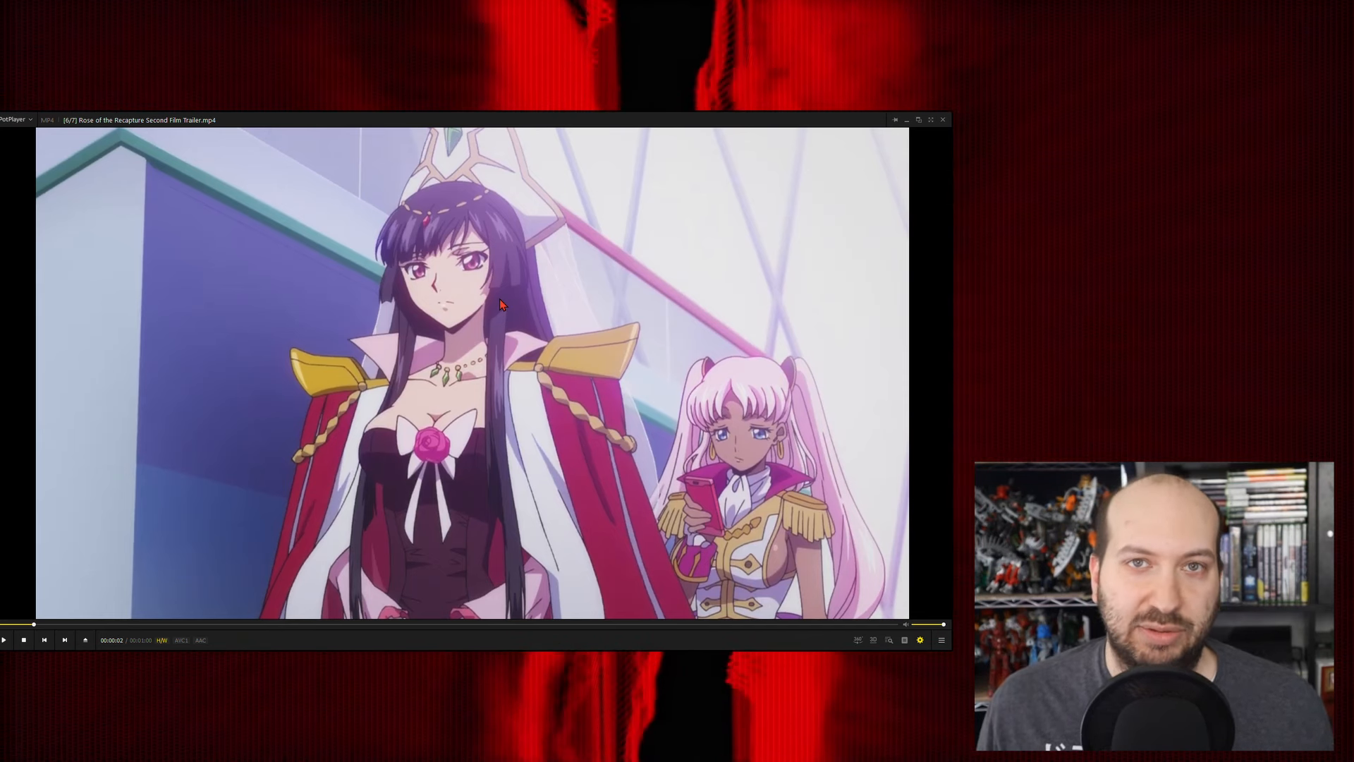
# Step: Pause the trailer on the crowned dark-haired woman beside the pink-haired girl
pyautogui.click(3, 639)
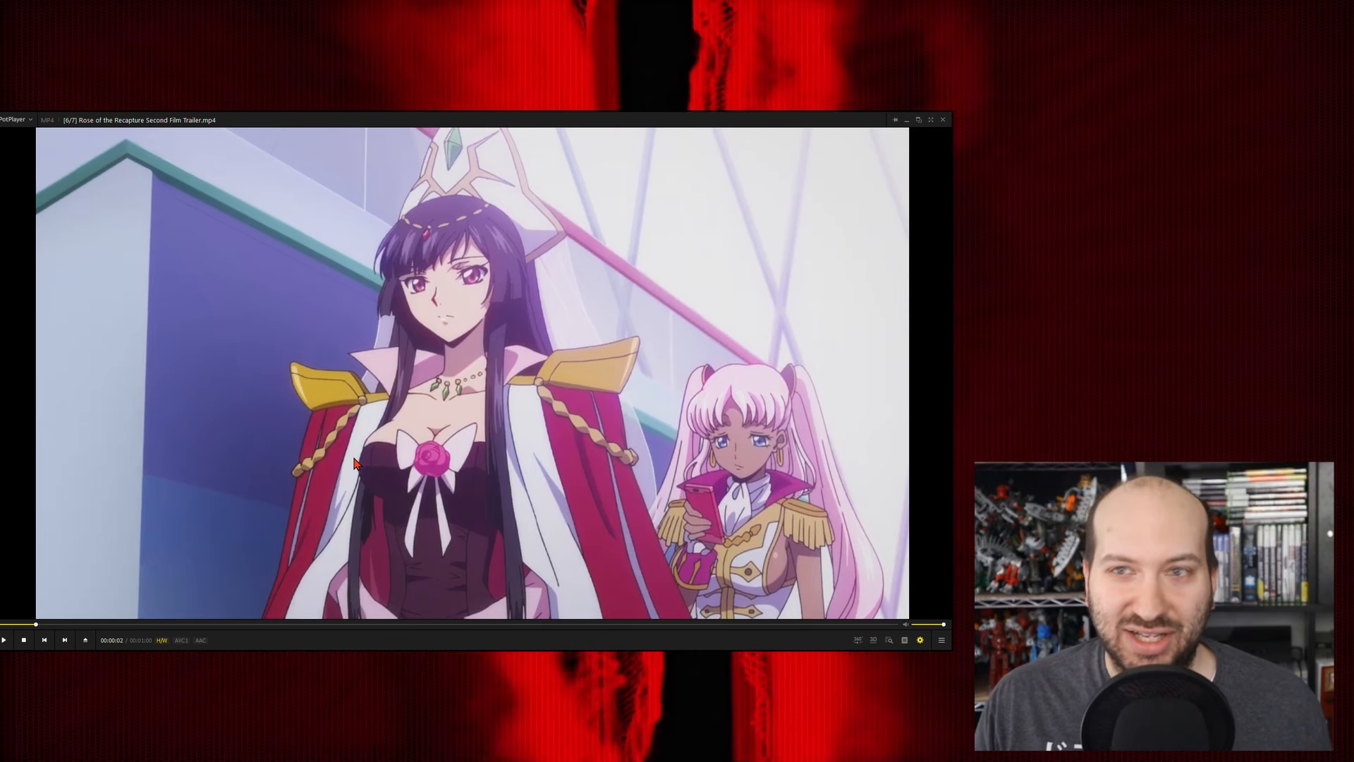
pyautogui.moveTo(455, 296)
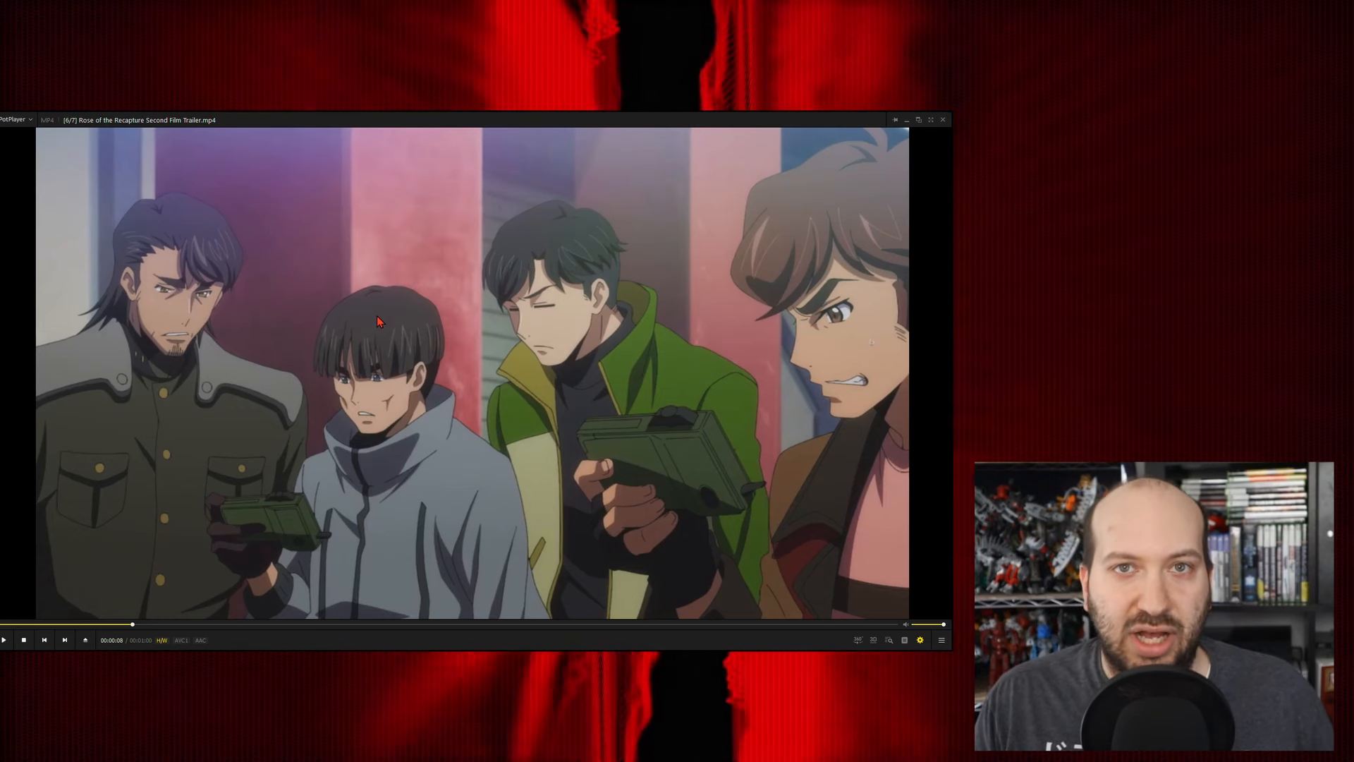
pyautogui.moveTo(842, 304)
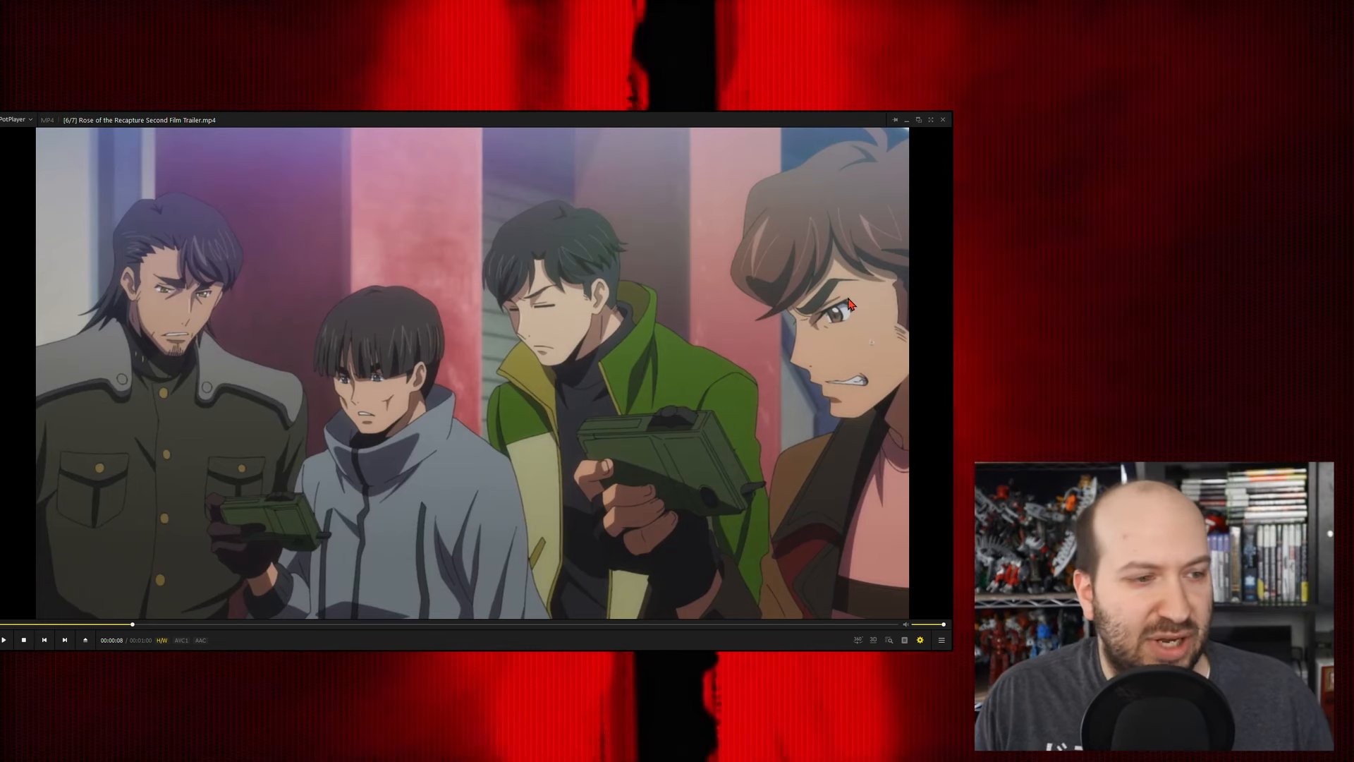
pyautogui.moveTo(233, 410)
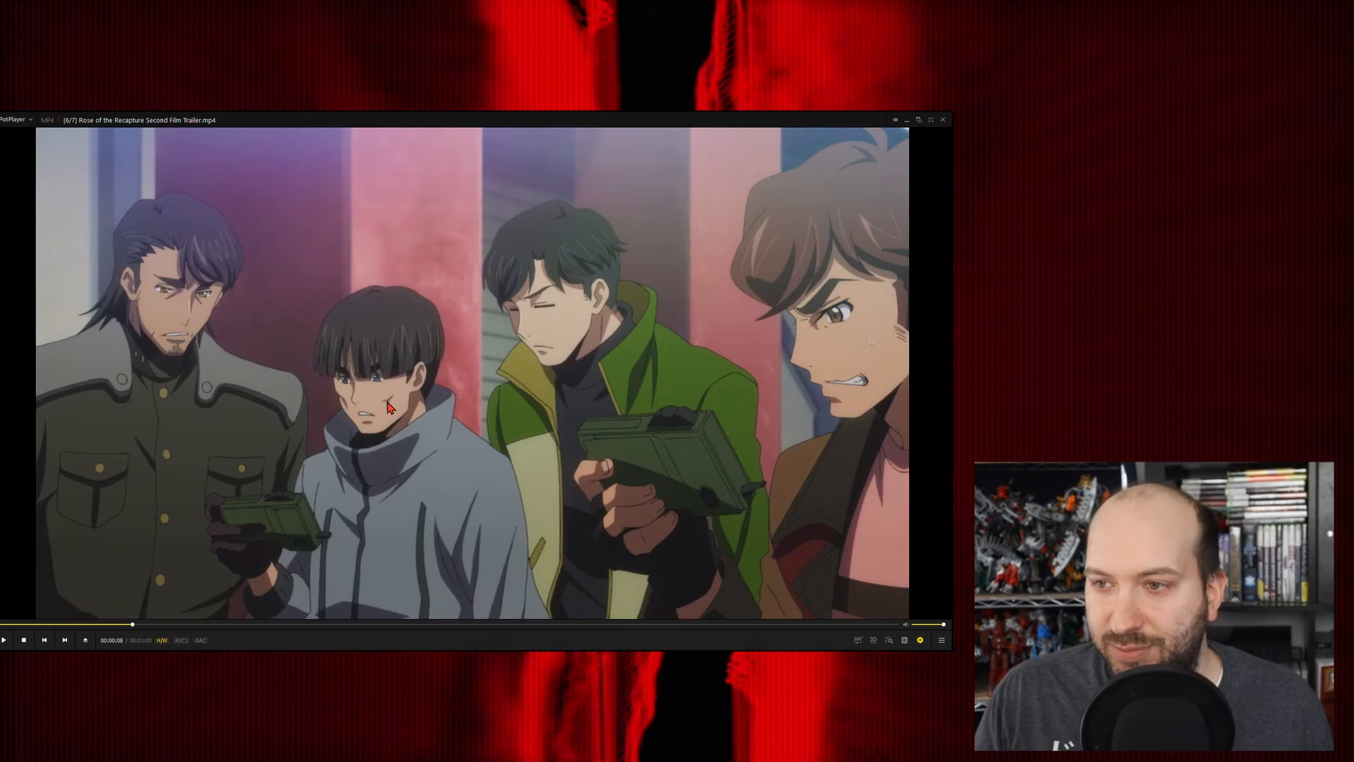
pyautogui.moveTo(884, 255)
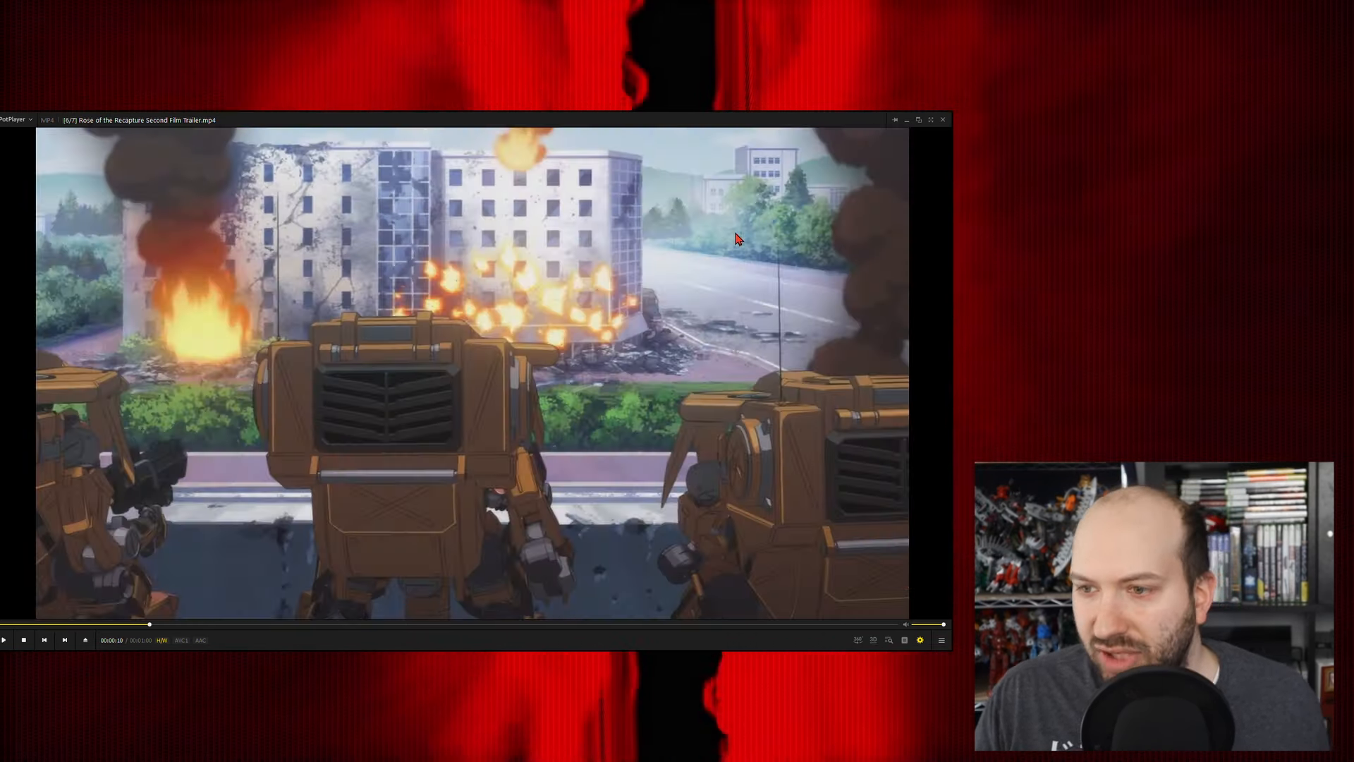
pyautogui.moveTo(464, 365)
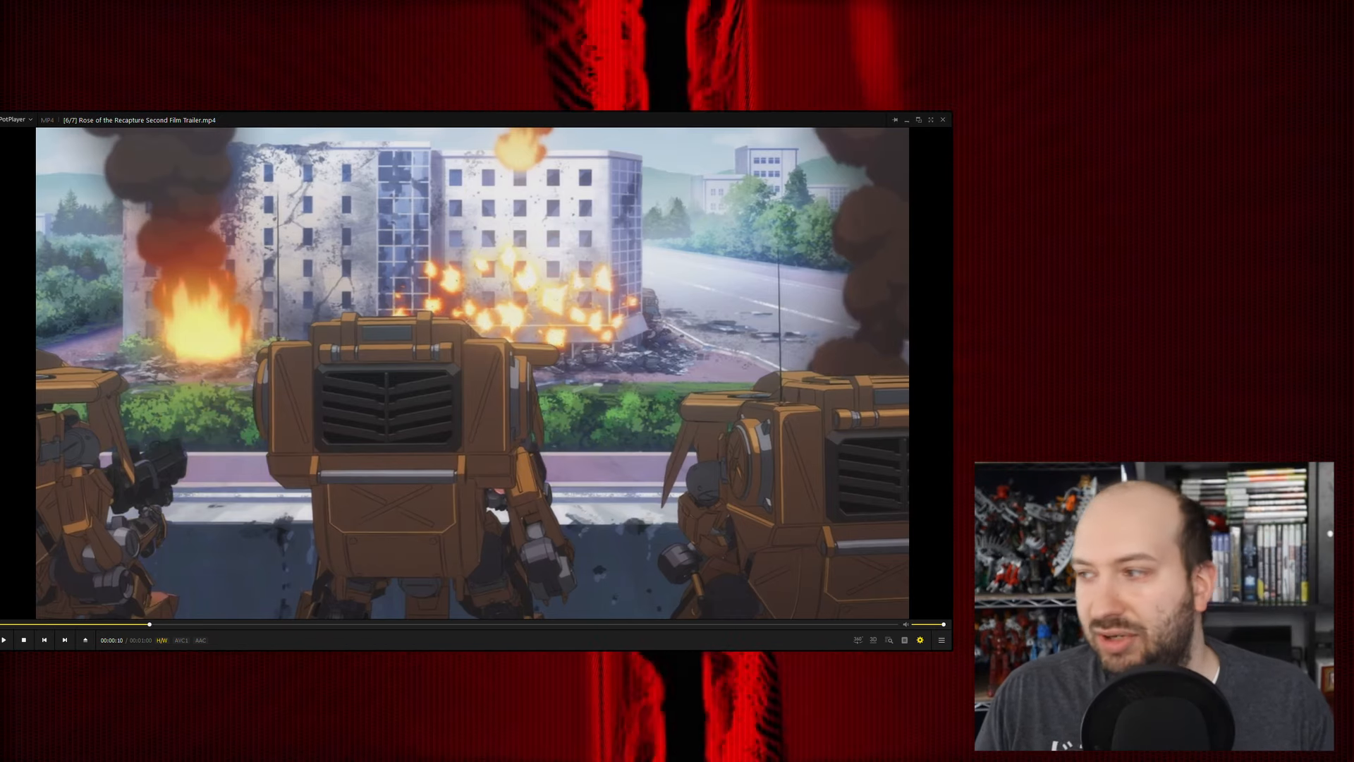
pyautogui.moveTo(463, 382)
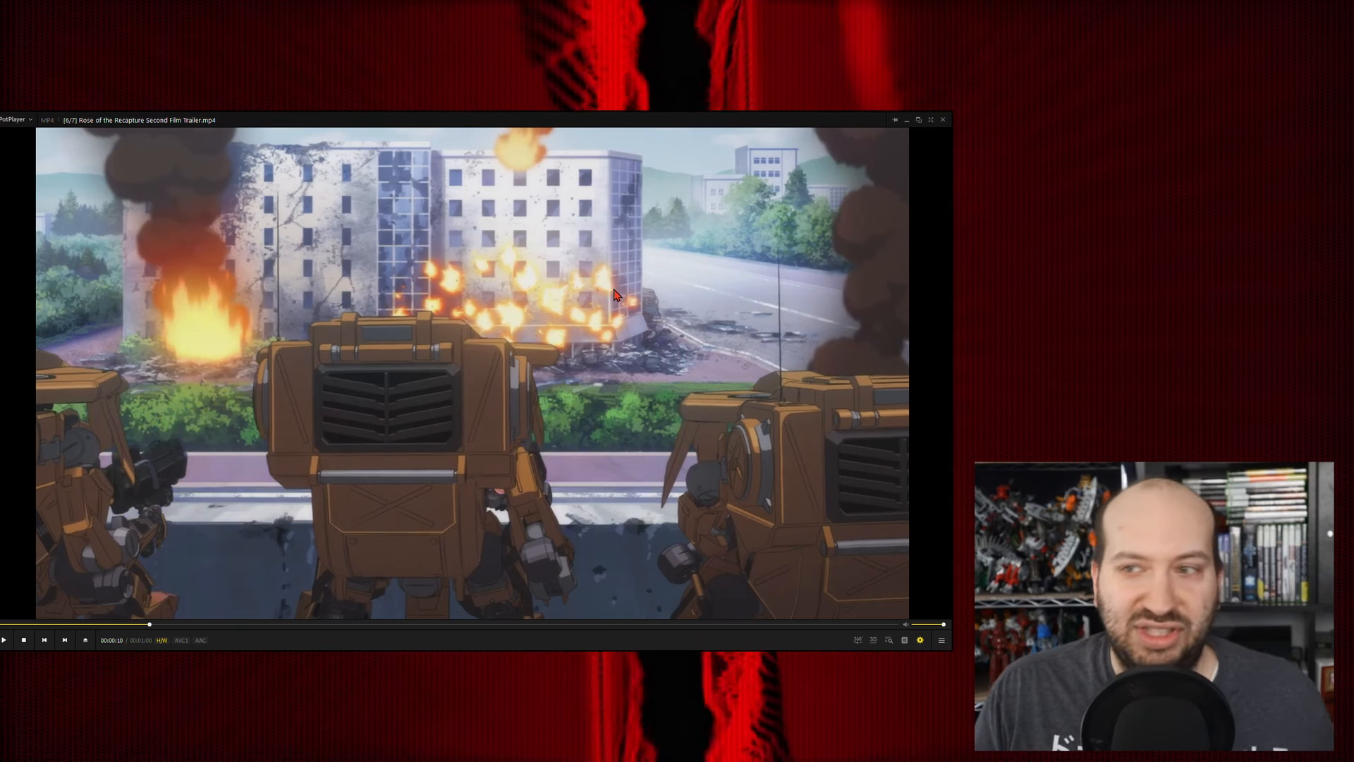
pyautogui.click(5, 639)
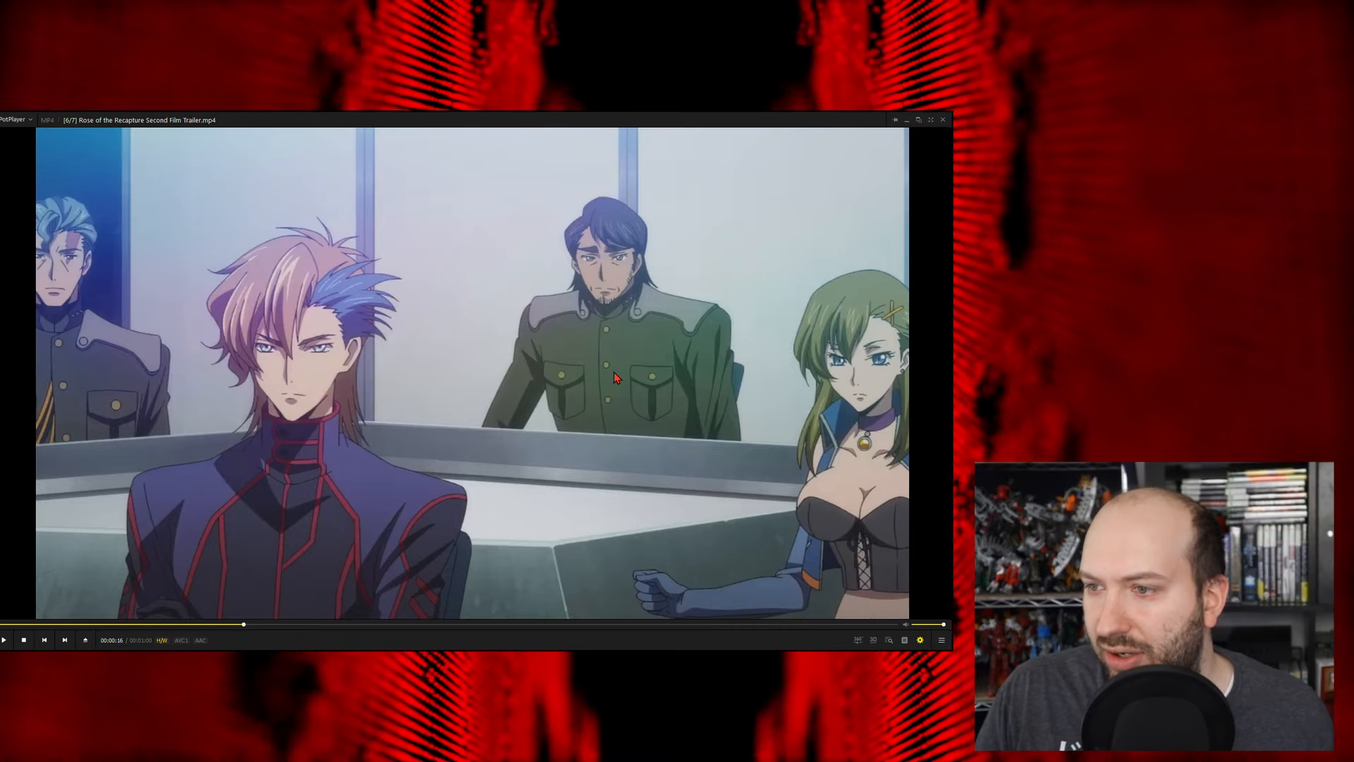
pyautogui.moveTo(730, 243)
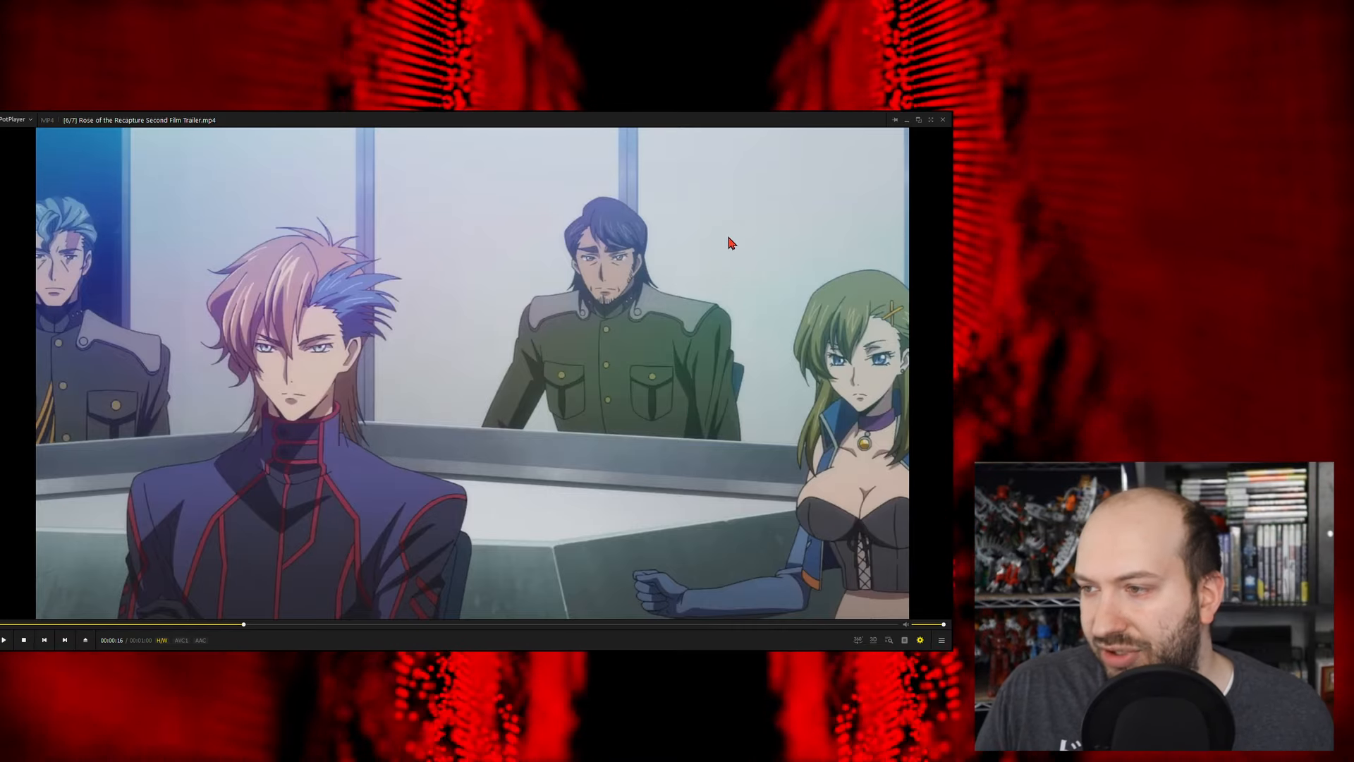
# Step: Resume briefly and re-pause the trailer on the briefing room with four officers behind a table
pyautogui.click(4, 640)
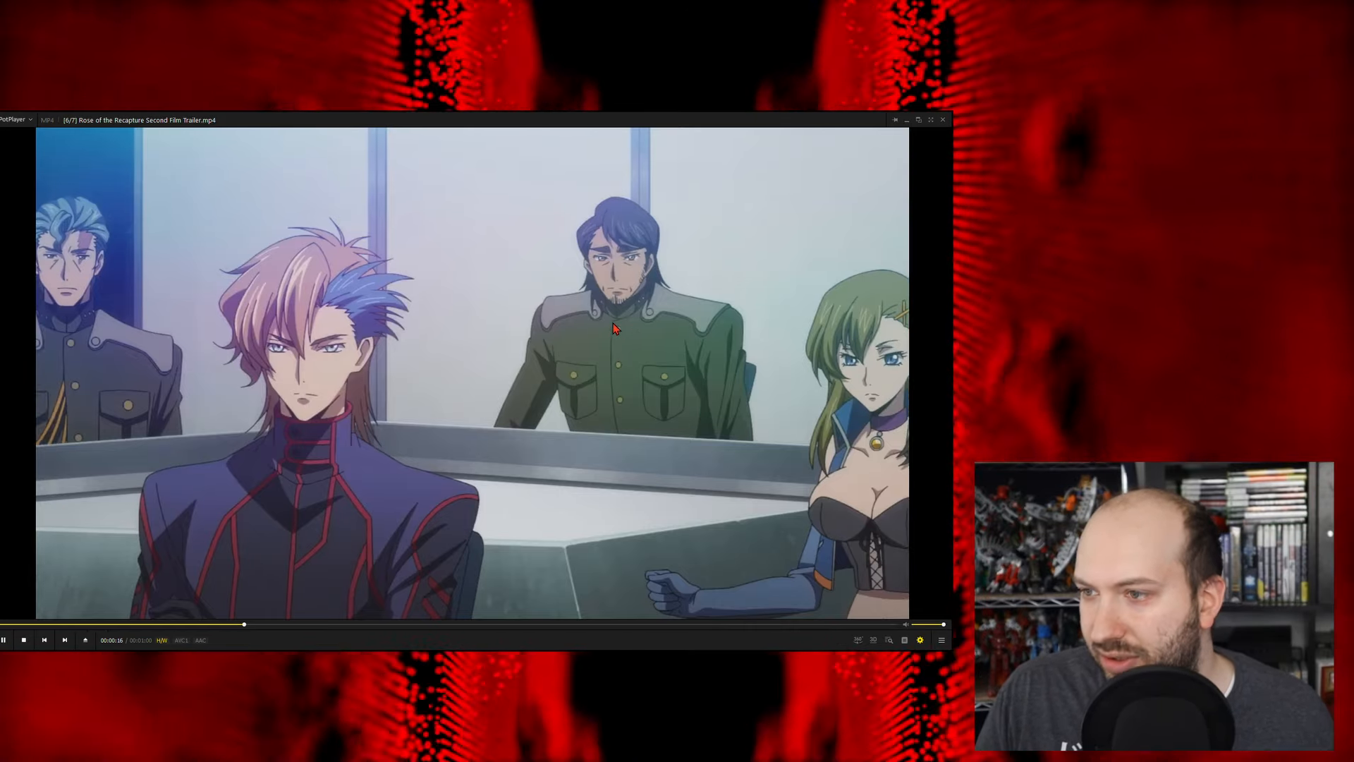
pyautogui.click(3, 639)
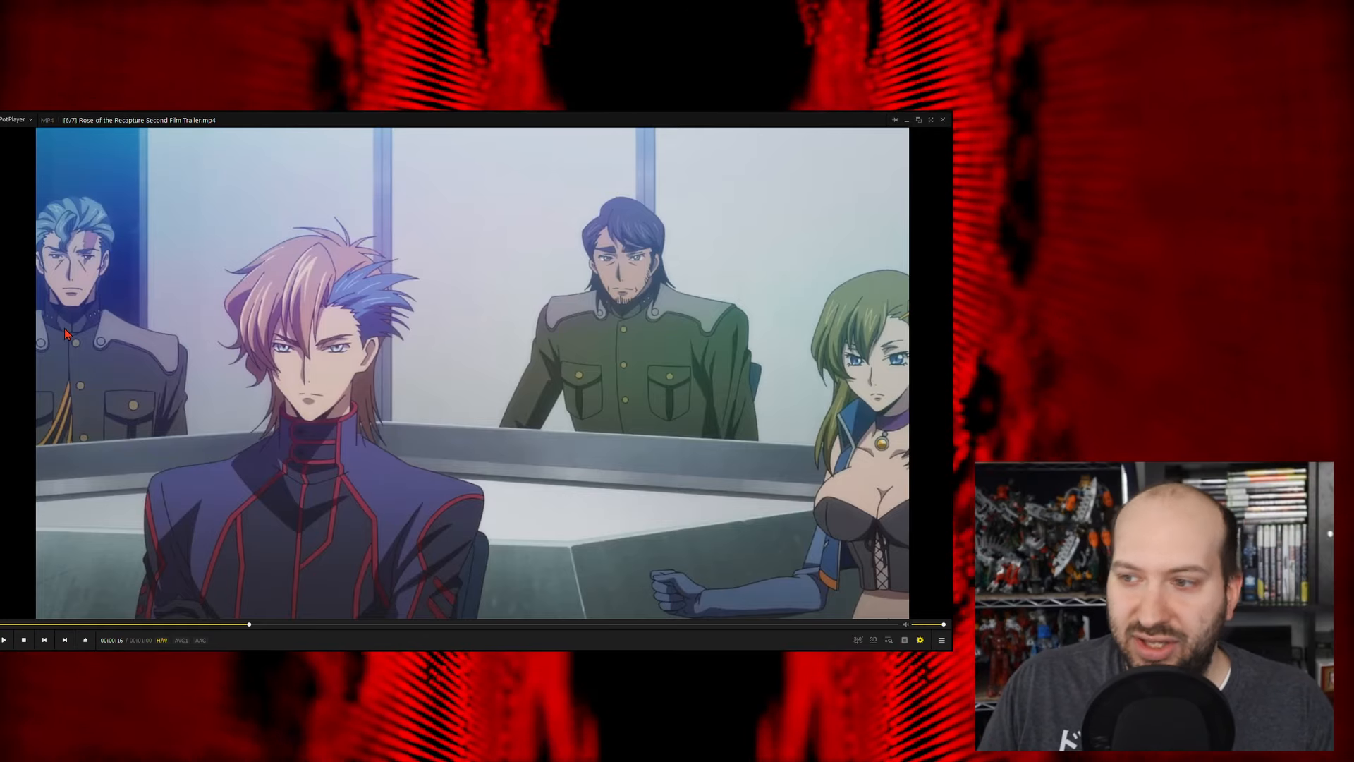
pyautogui.moveTo(336, 372)
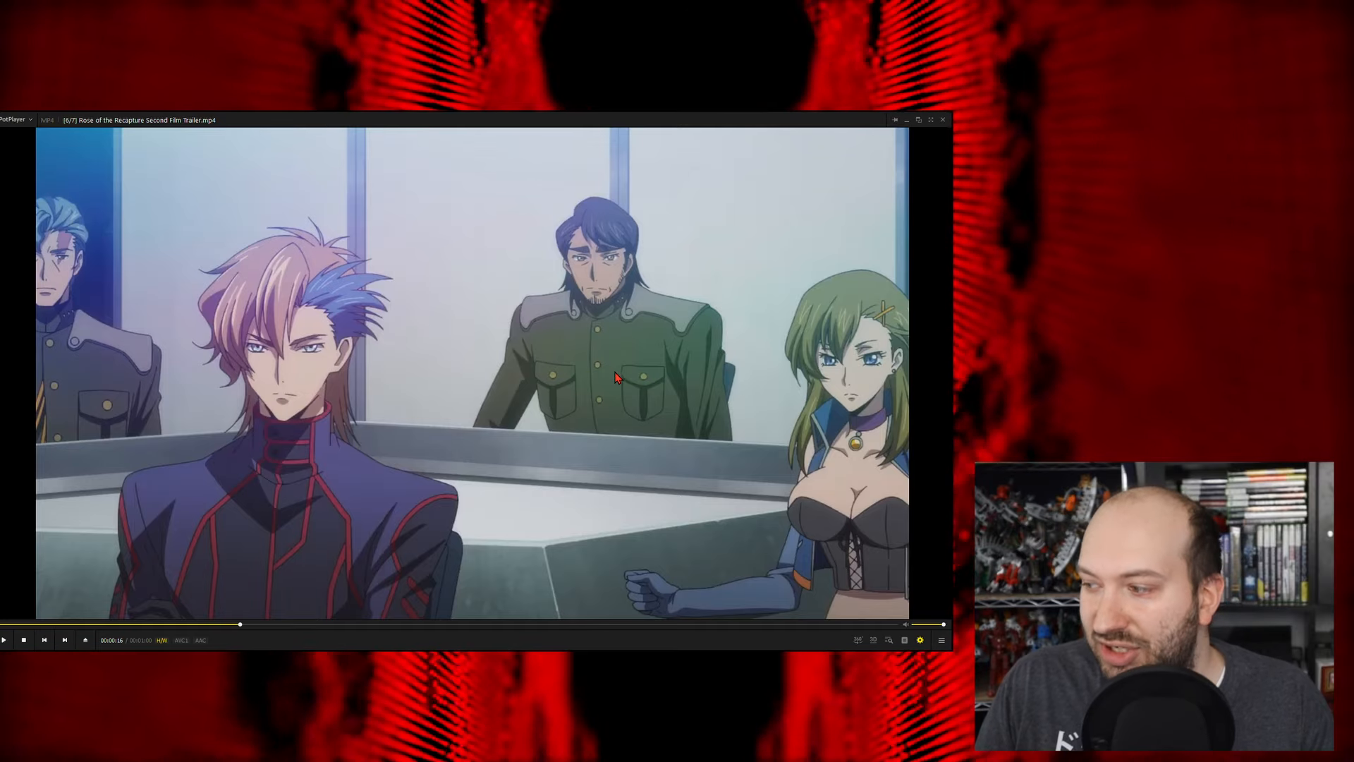
pyautogui.moveTo(851, 516)
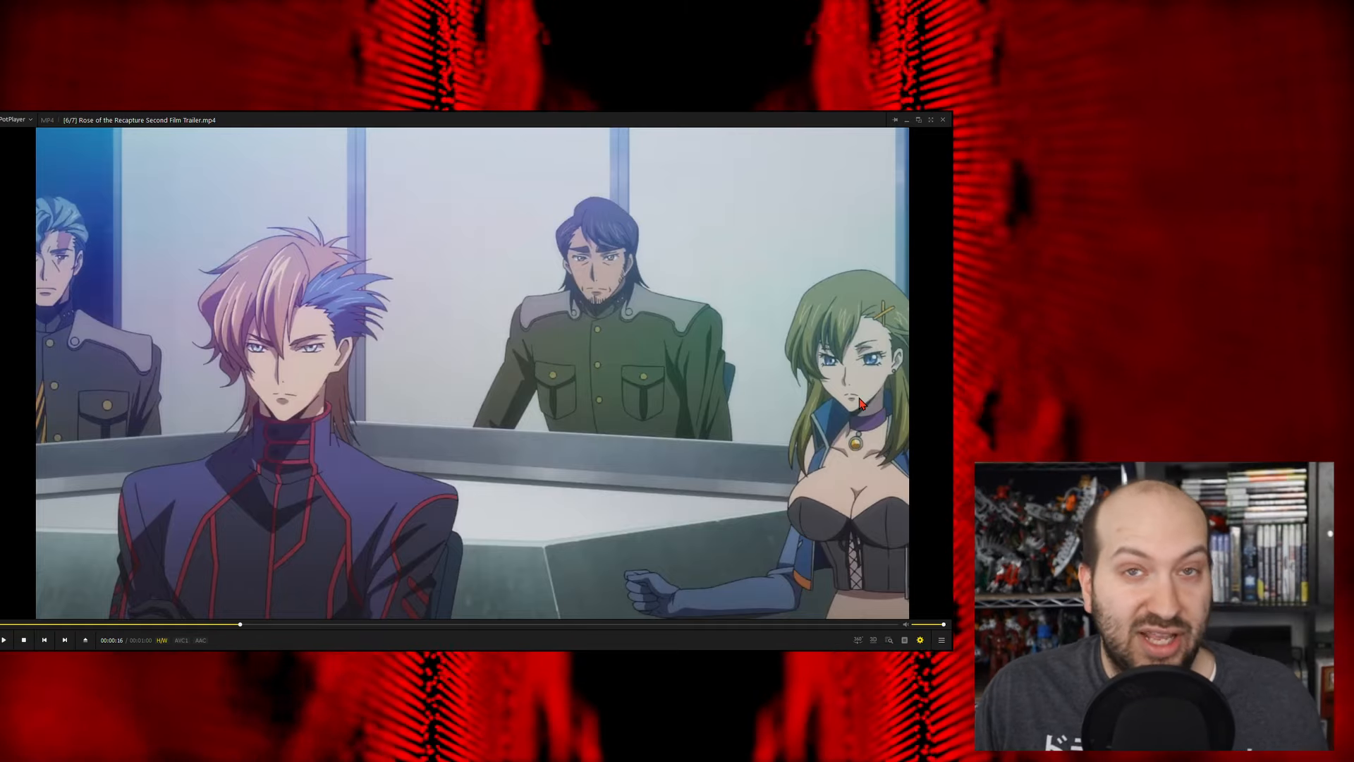
pyautogui.click(4, 640)
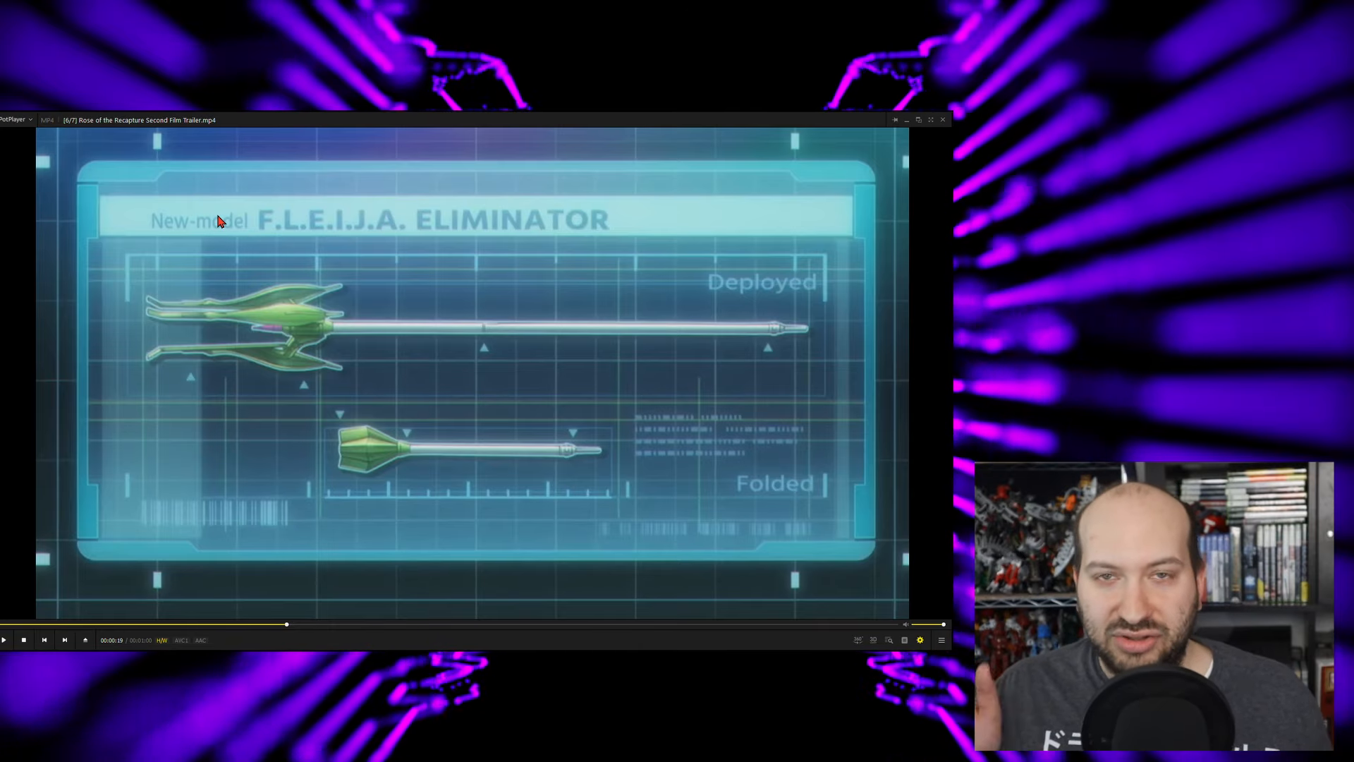
pyautogui.moveTo(576, 321)
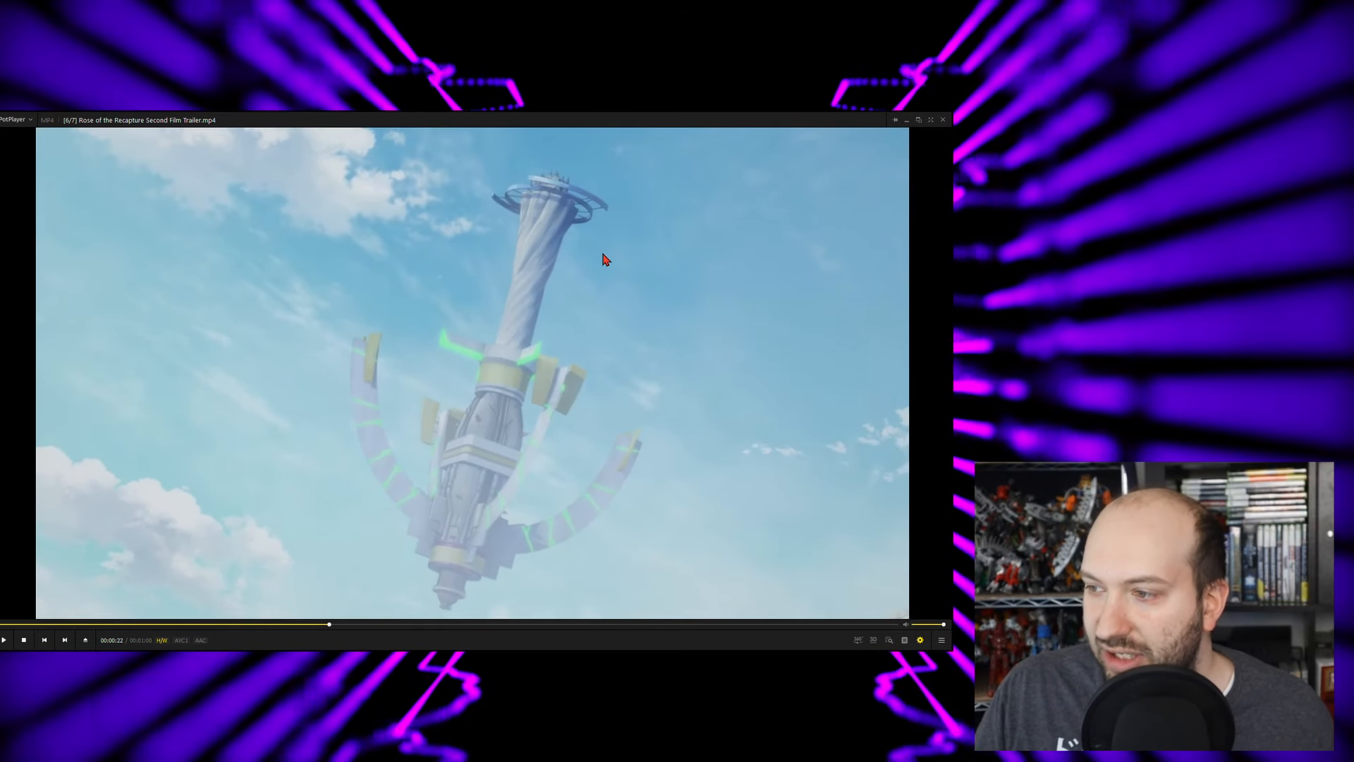
pyautogui.moveTo(733, 322)
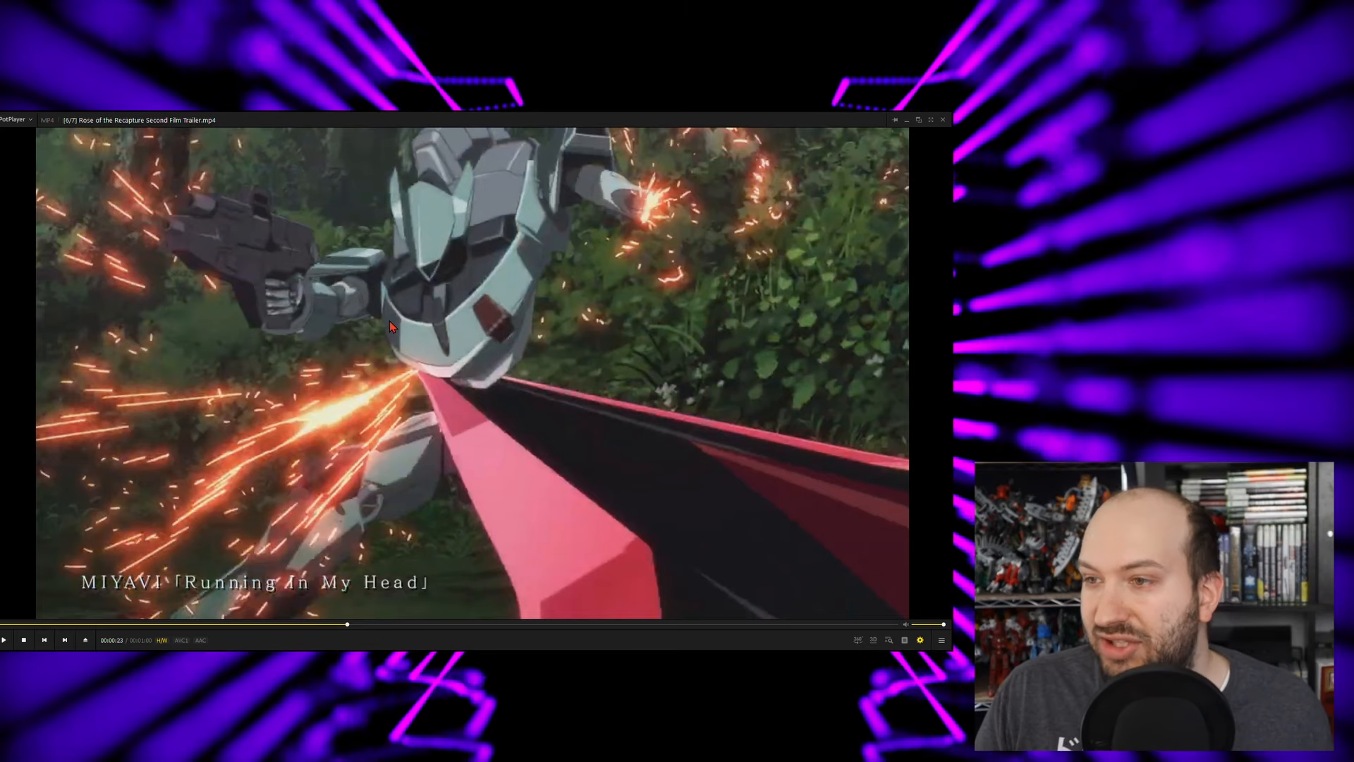
pyautogui.moveTo(606, 264)
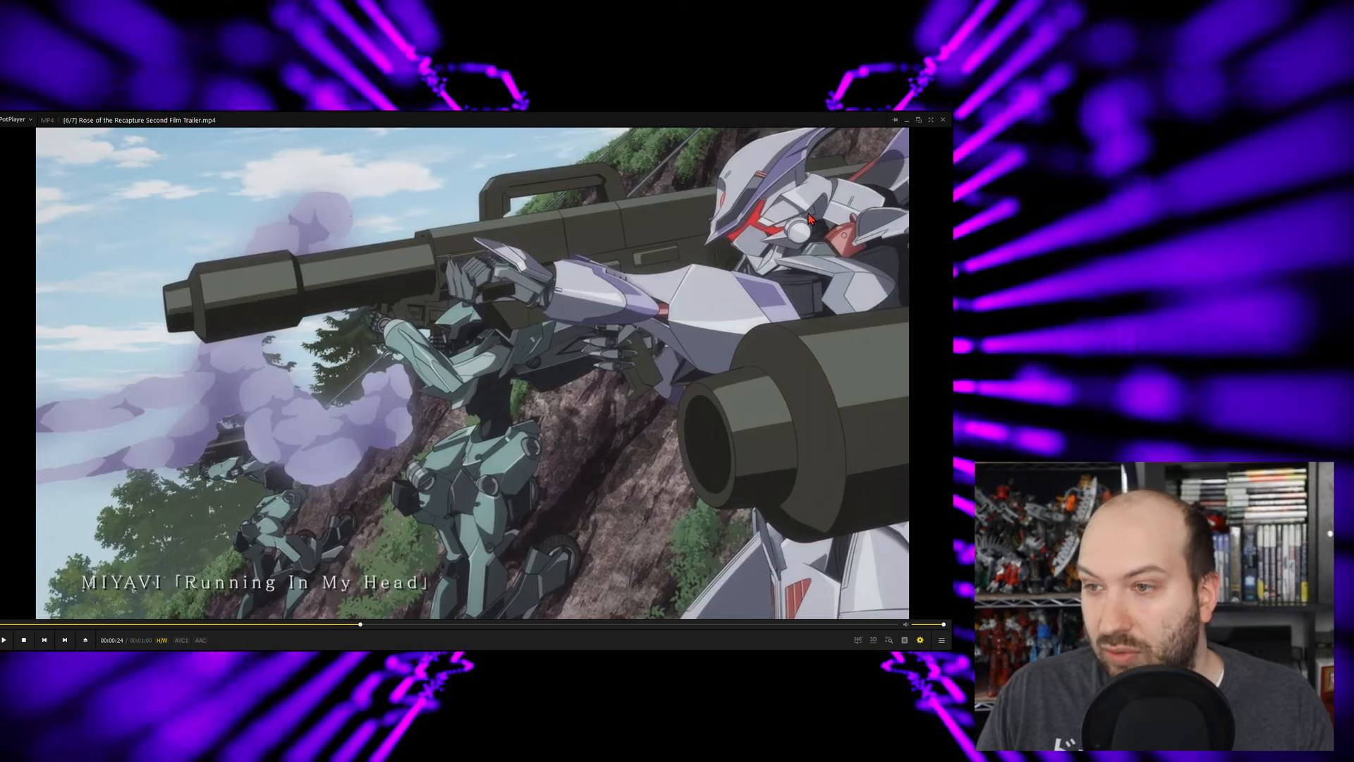
pyautogui.moveTo(488, 246)
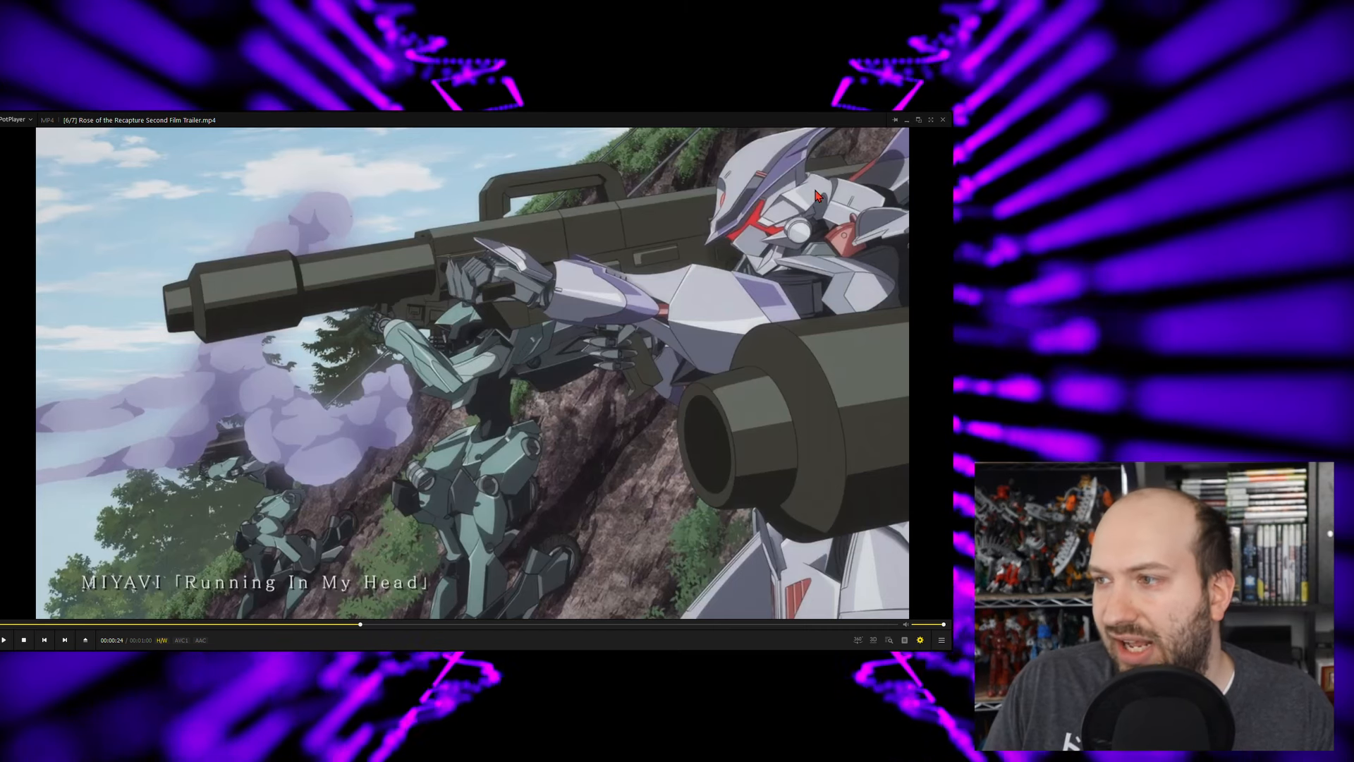
pyautogui.moveTo(471, 267)
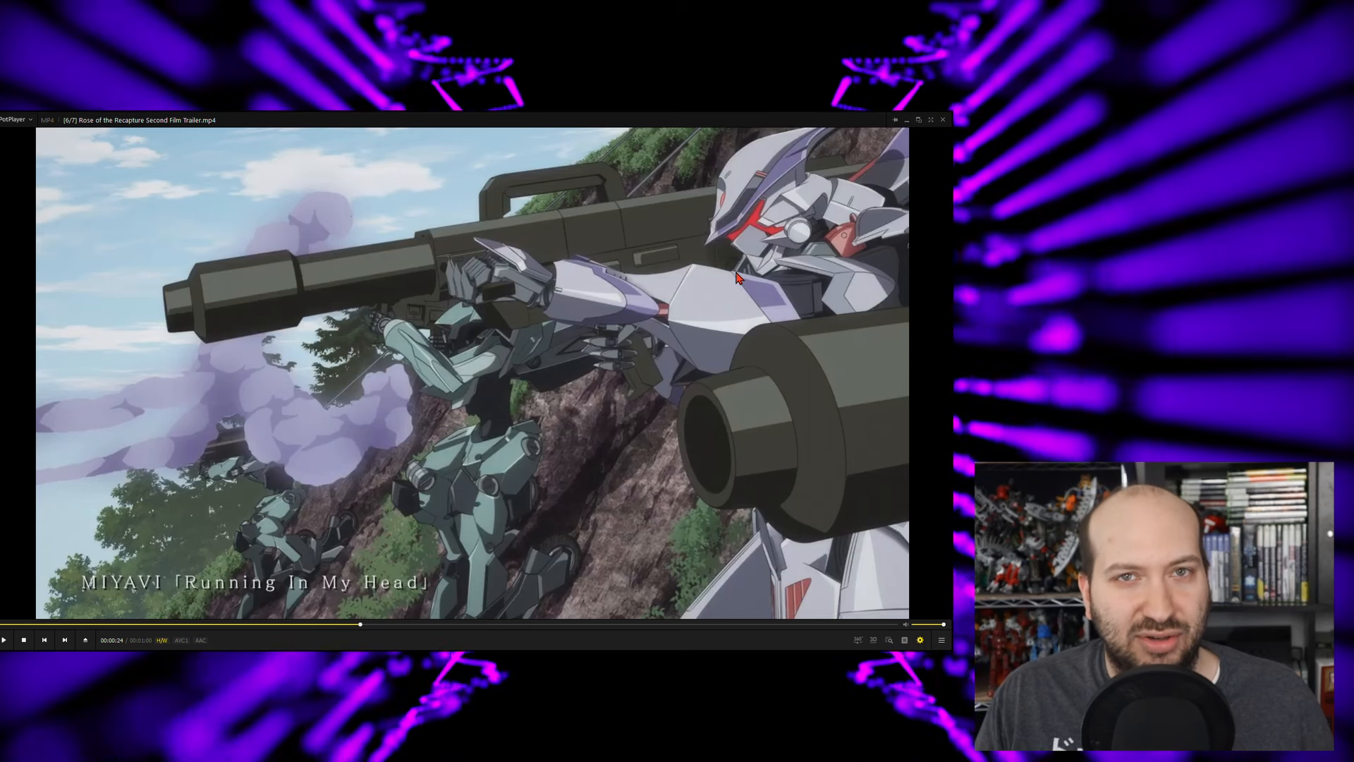
pyautogui.moveTo(765, 208)
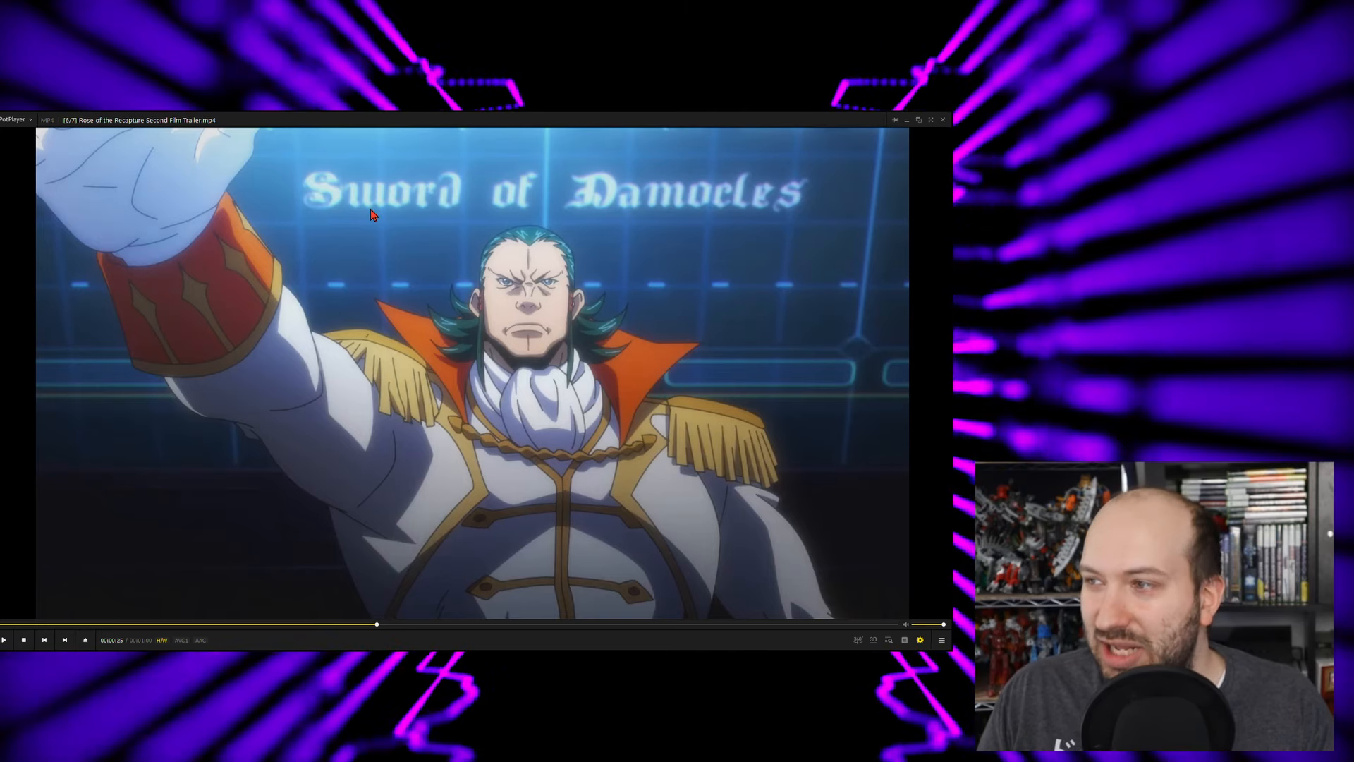
pyautogui.moveTo(664, 321)
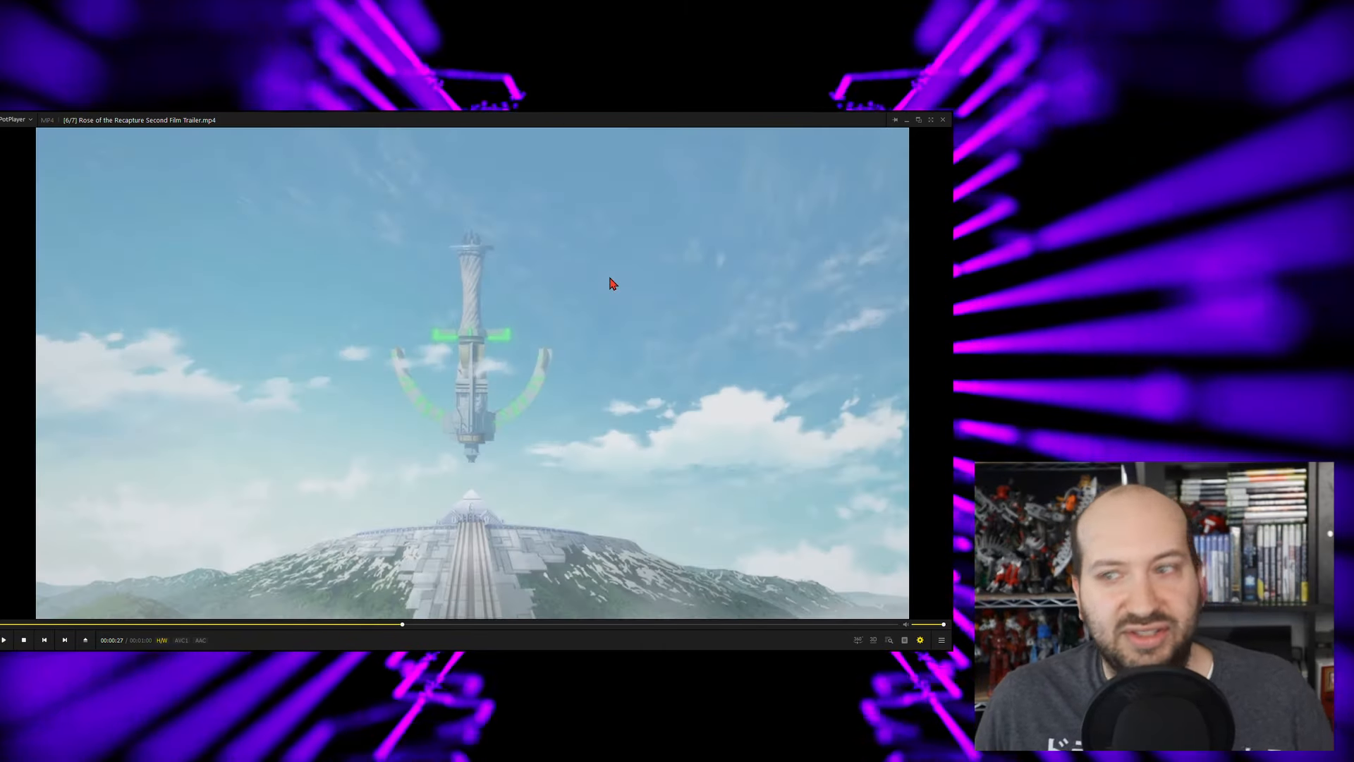
pyautogui.moveTo(479, 540)
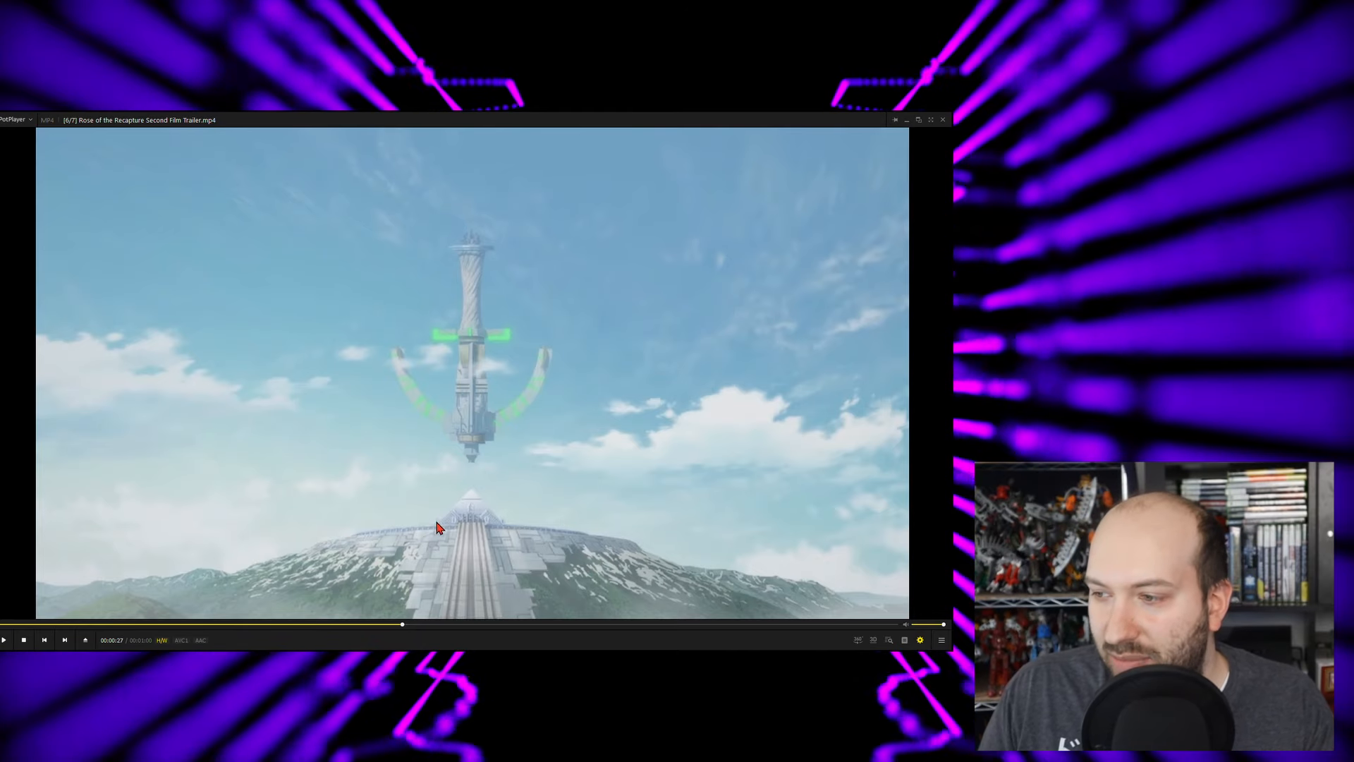
pyautogui.moveTo(591, 362)
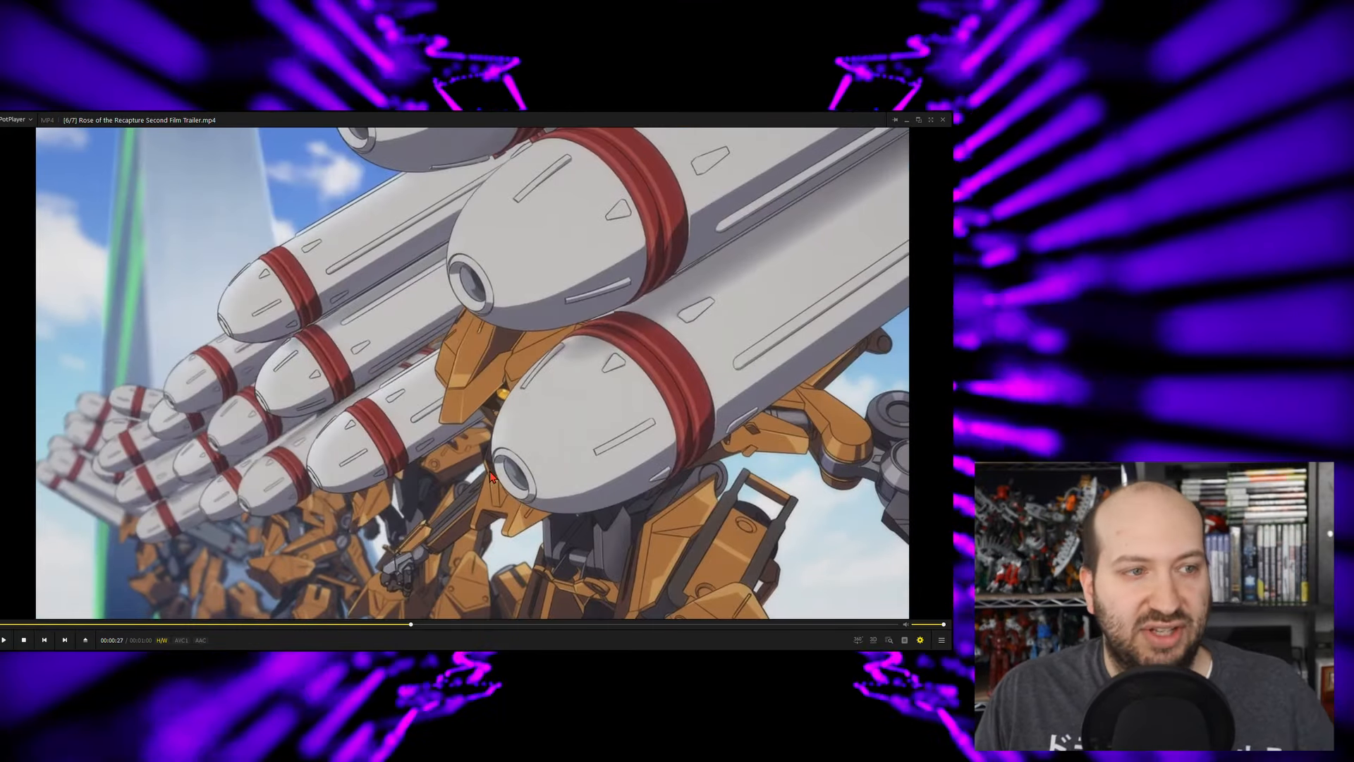
pyautogui.moveTo(182, 398)
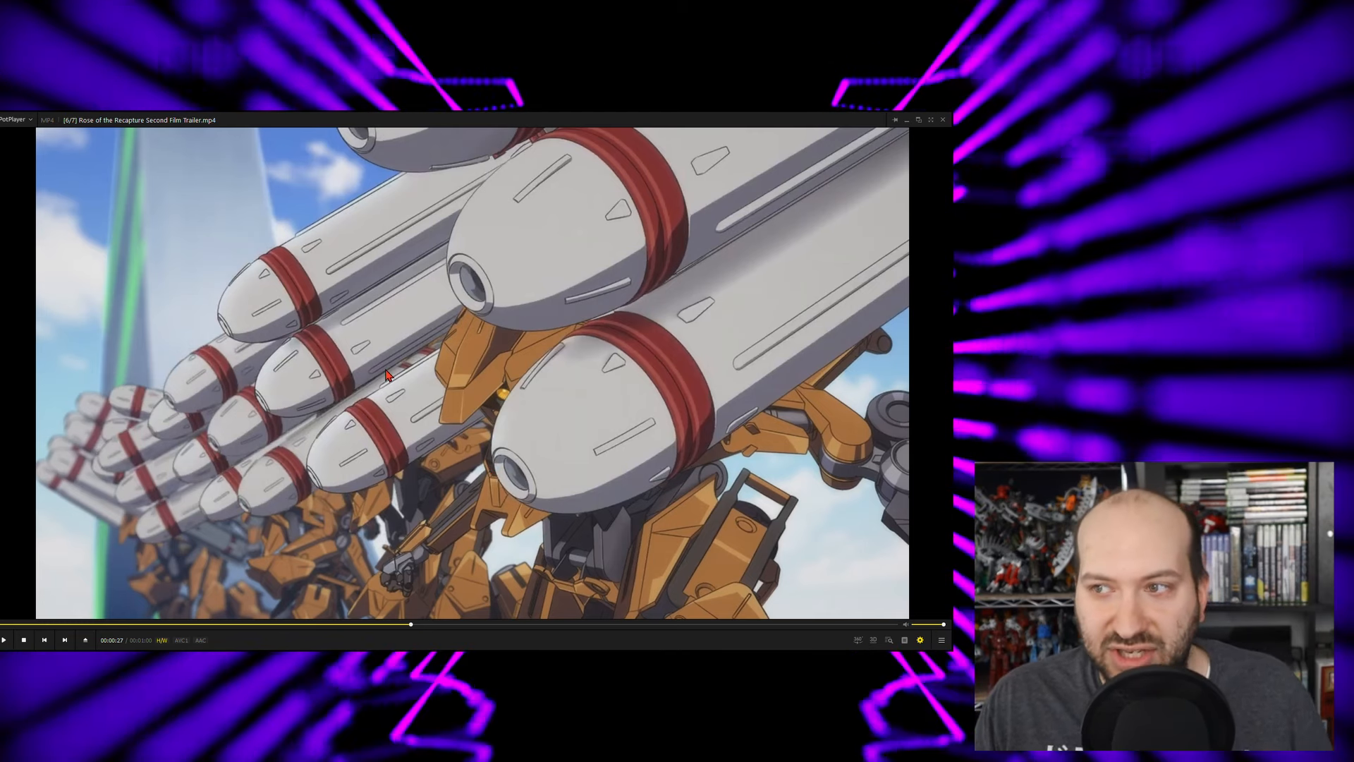
pyautogui.moveTo(124, 137)
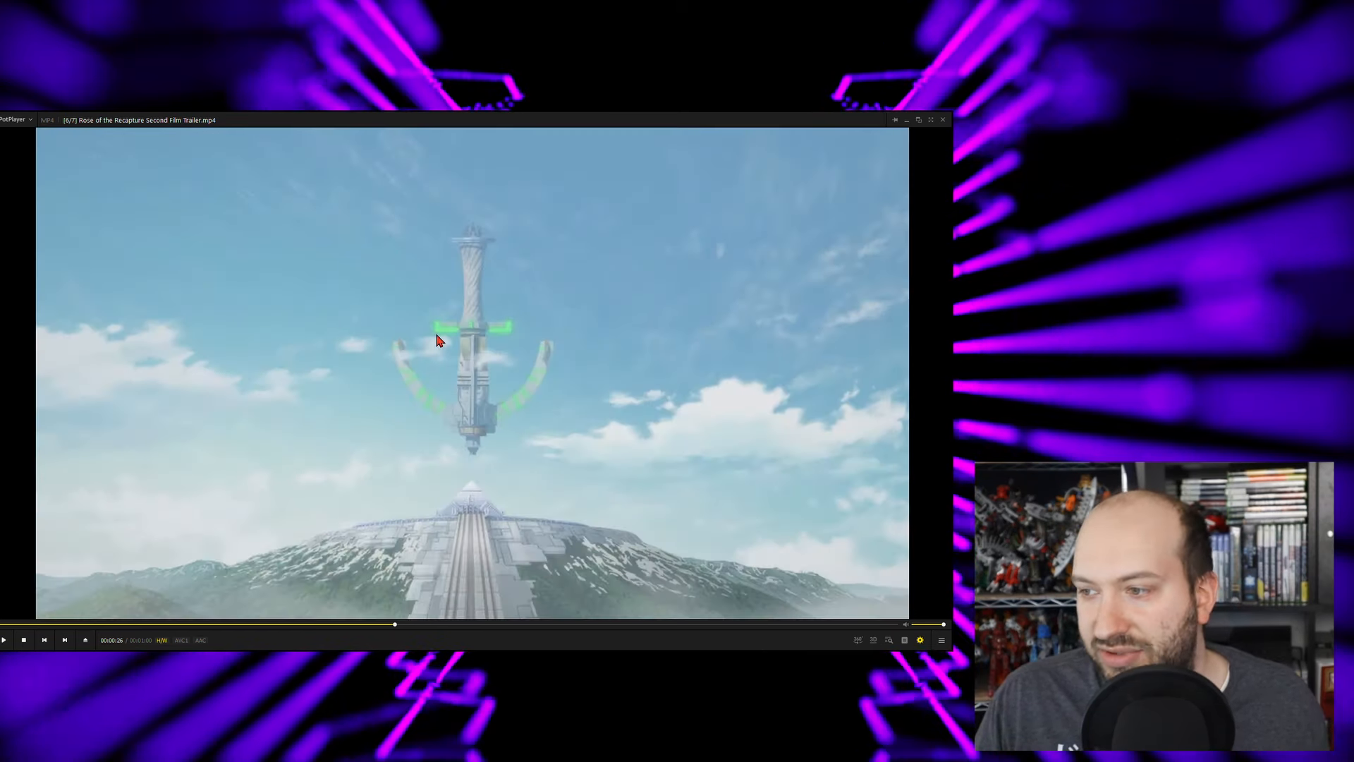
pyautogui.moveTo(447, 406)
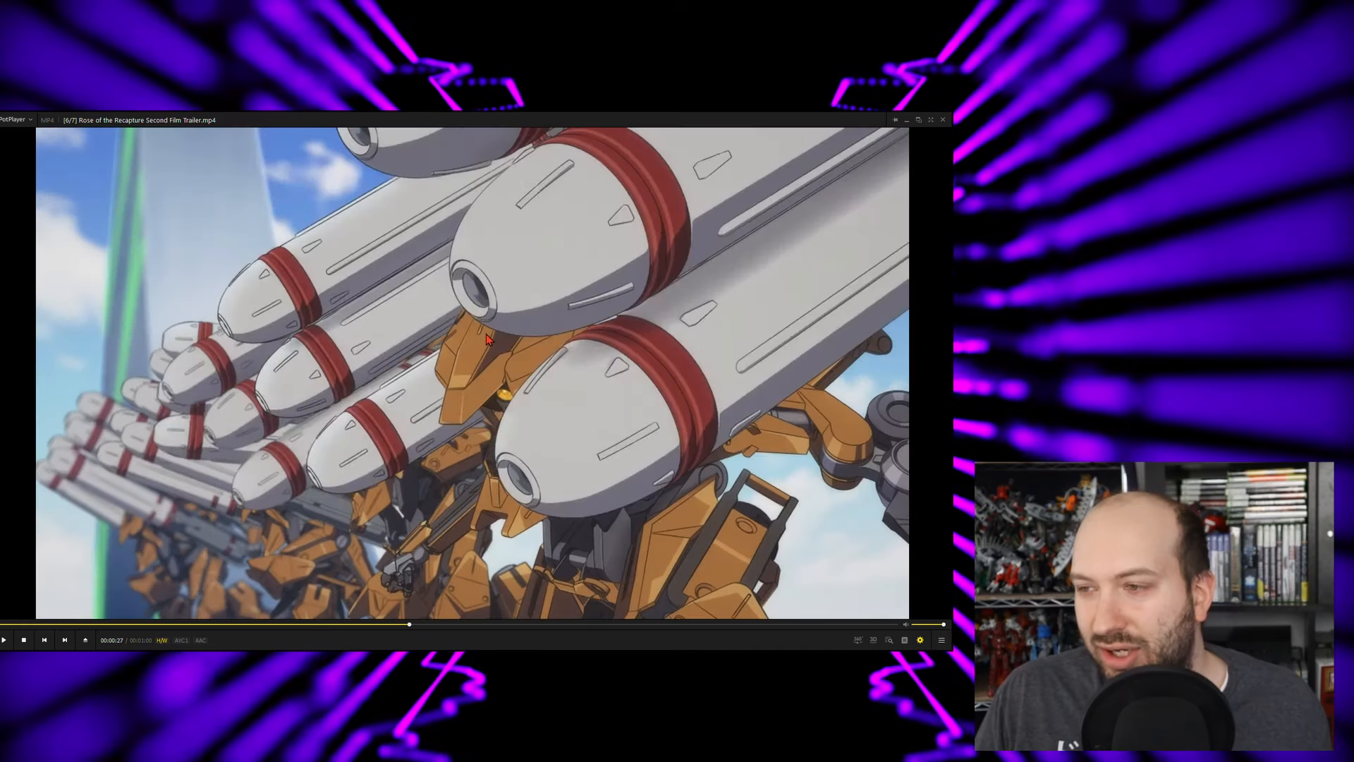
pyautogui.moveTo(391, 386)
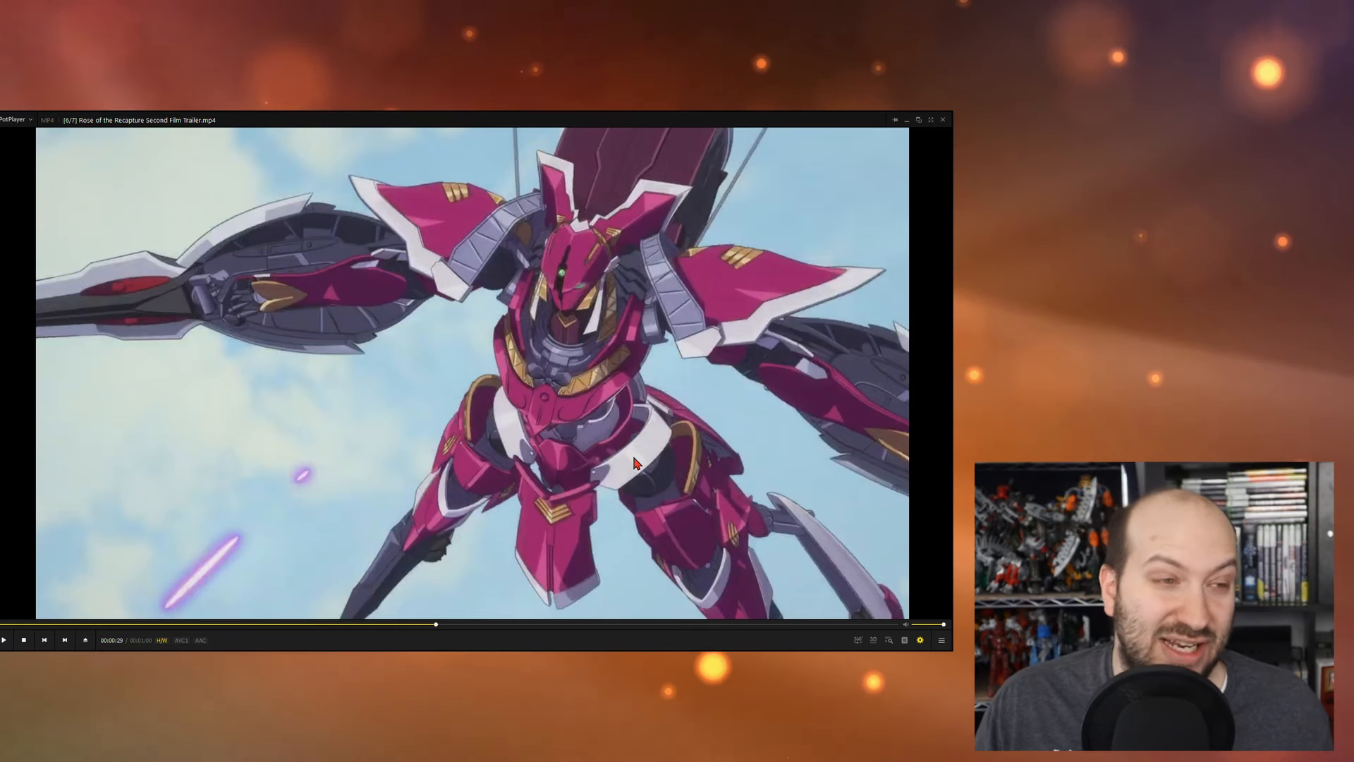
# Step: Resume playback from the crimson and white mecha shot at about 00:00:29
pyautogui.click(5, 640)
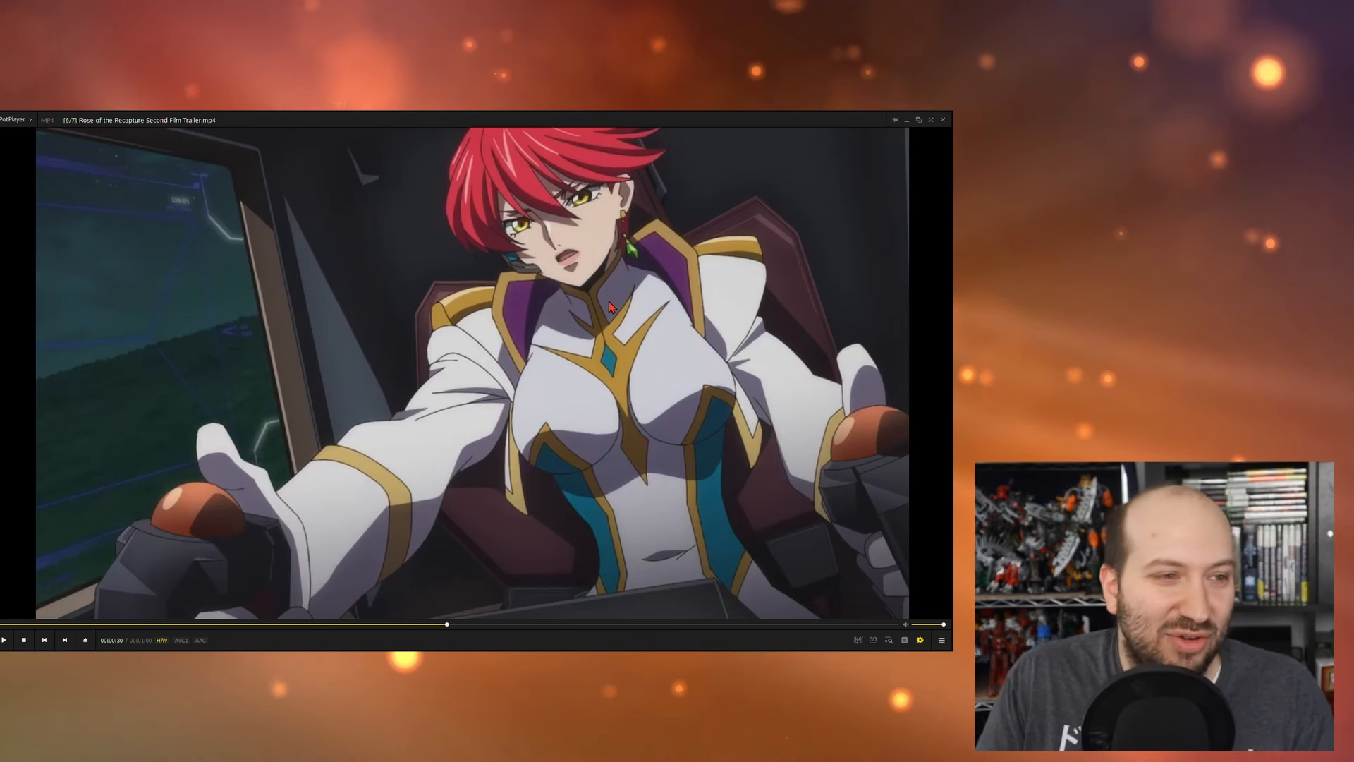
pyautogui.moveTo(605, 251)
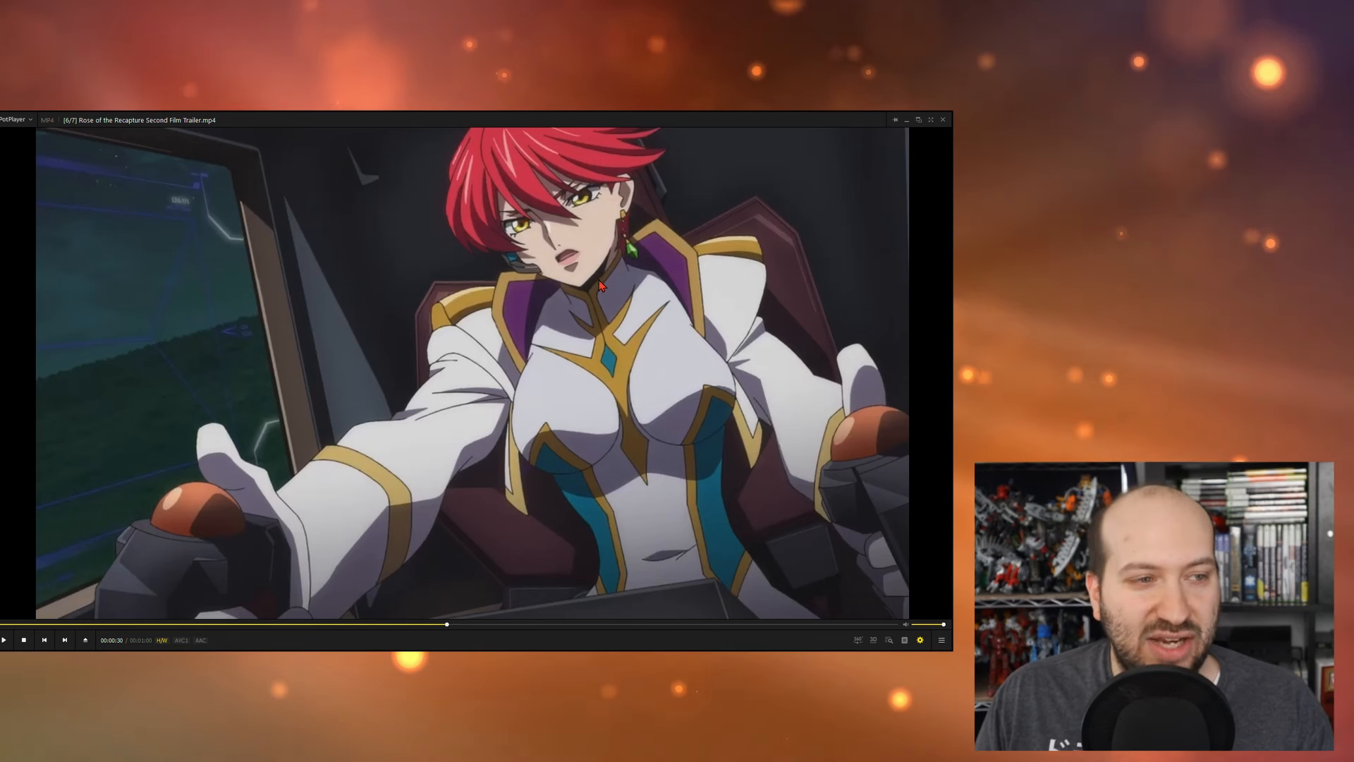
pyautogui.moveTo(578, 233)
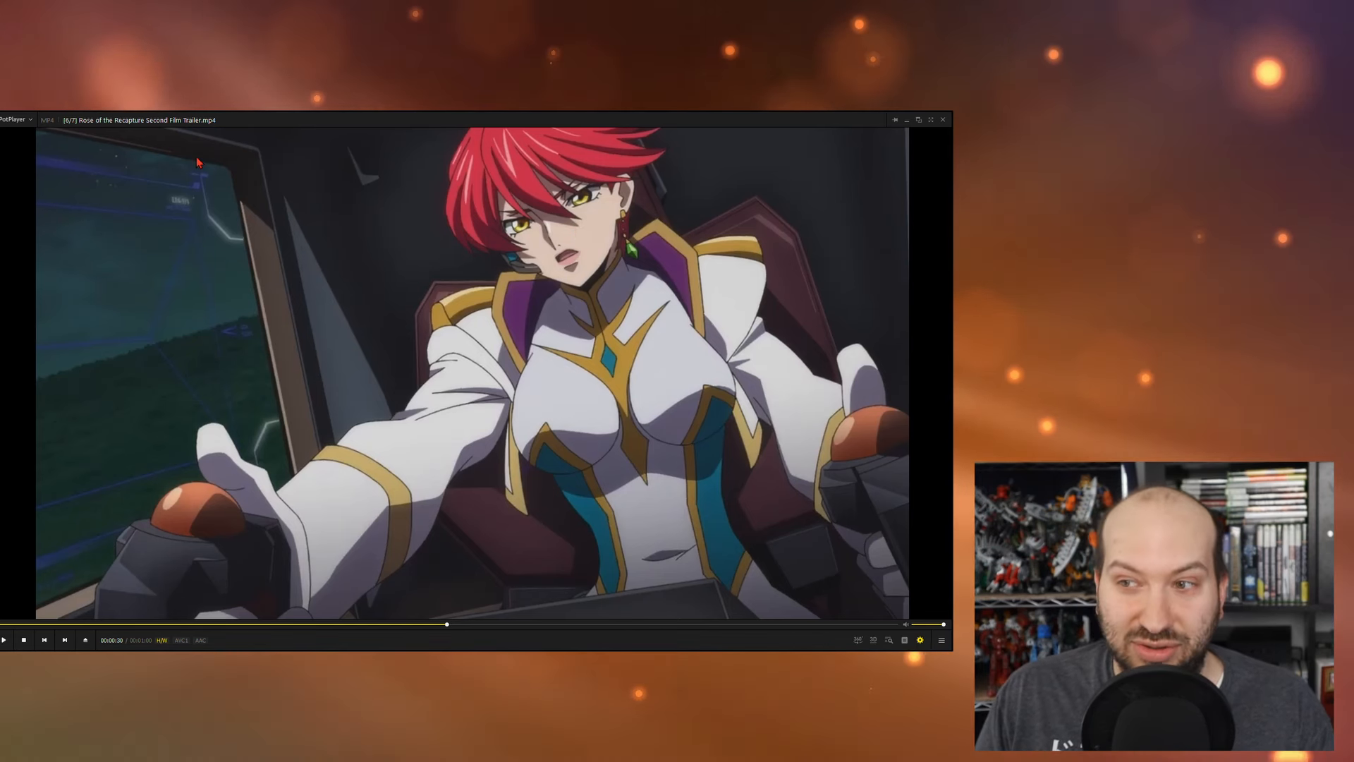
pyautogui.moveTo(724, 335)
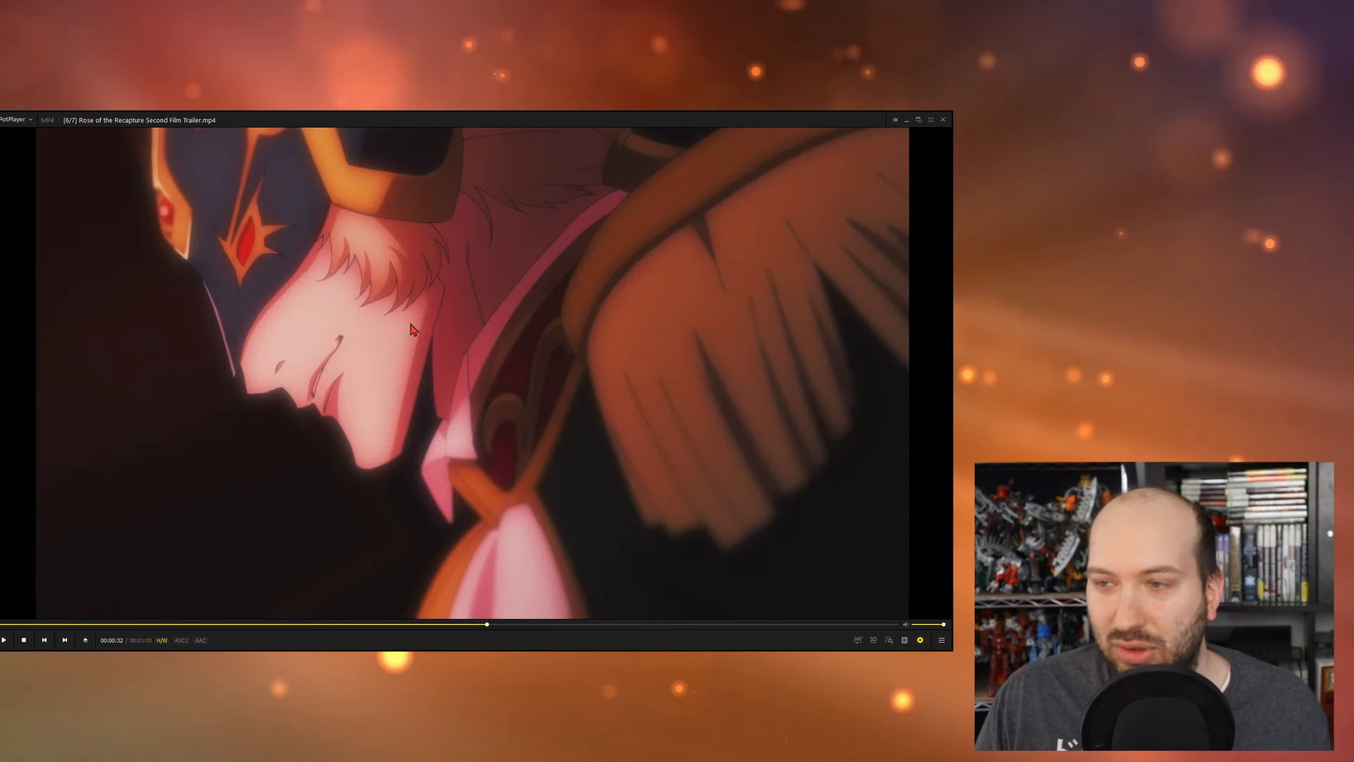
pyautogui.moveTo(431, 296)
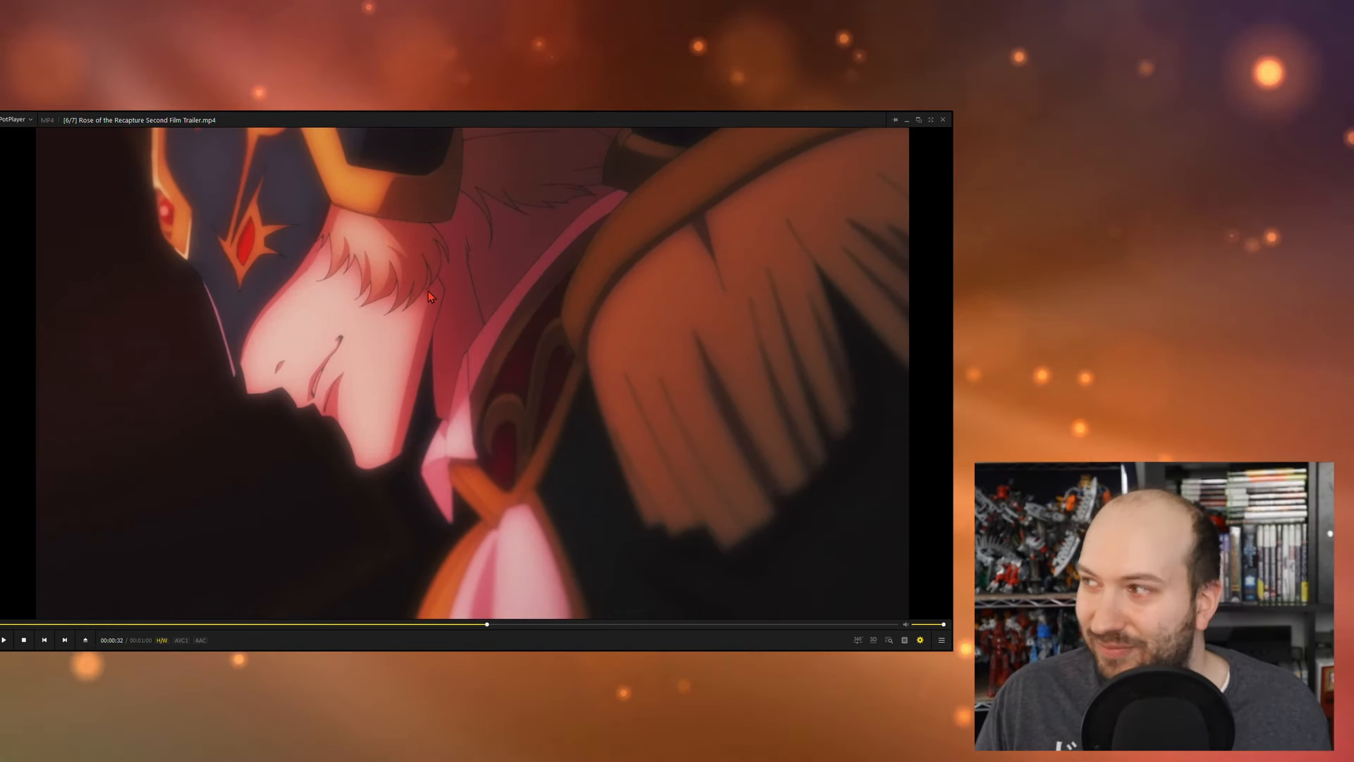
# Step: Resume playback from the masked figure close-up at about 00:00:32
pyautogui.click(3, 639)
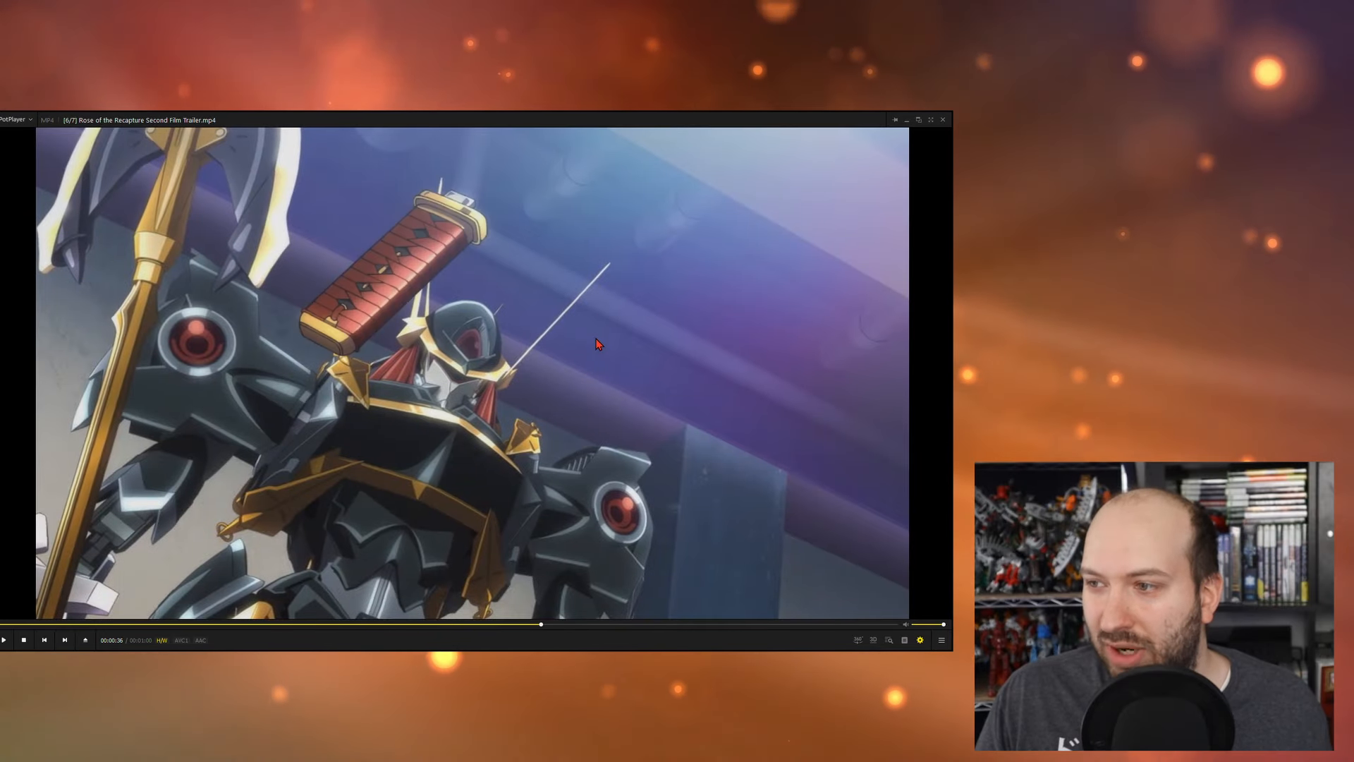
pyautogui.moveTo(460, 424)
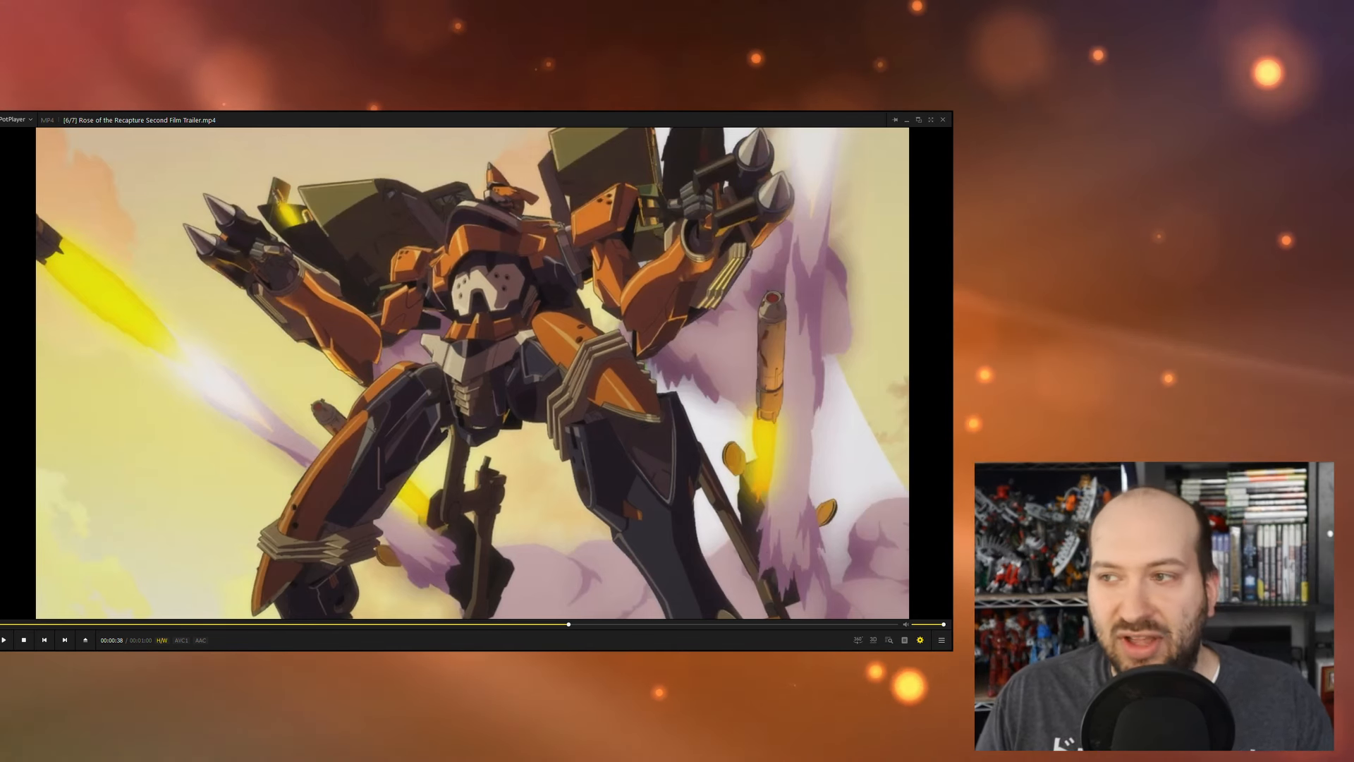
pyautogui.moveTo(700, 501)
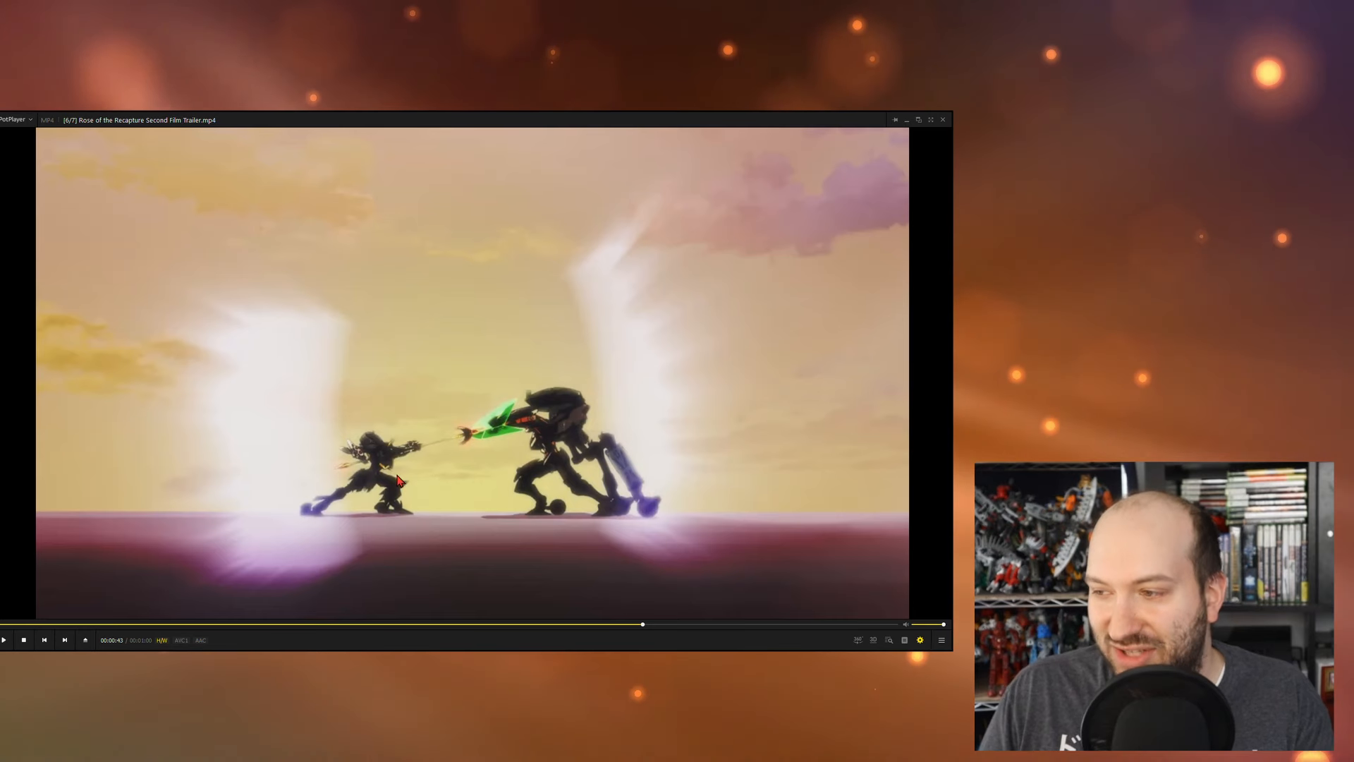
pyautogui.moveTo(626, 475)
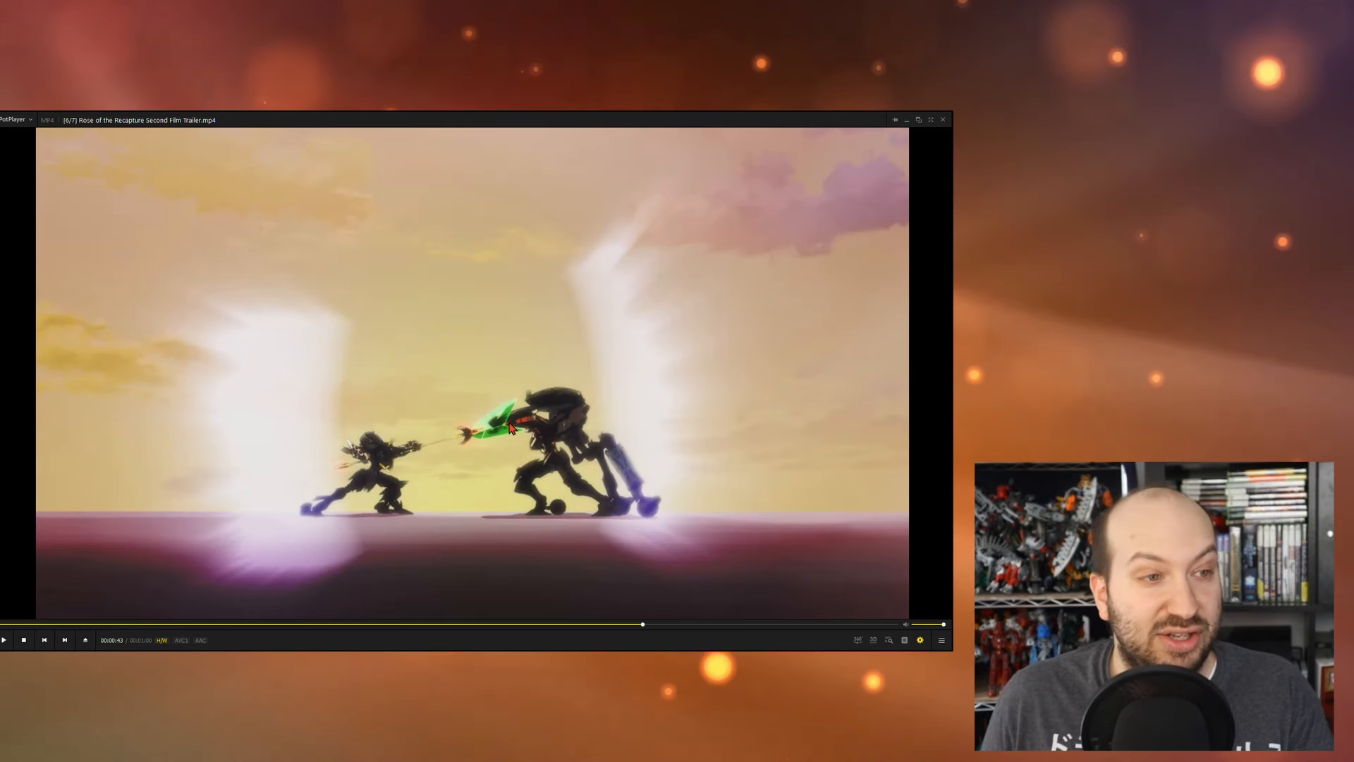
pyautogui.moveTo(414, 453)
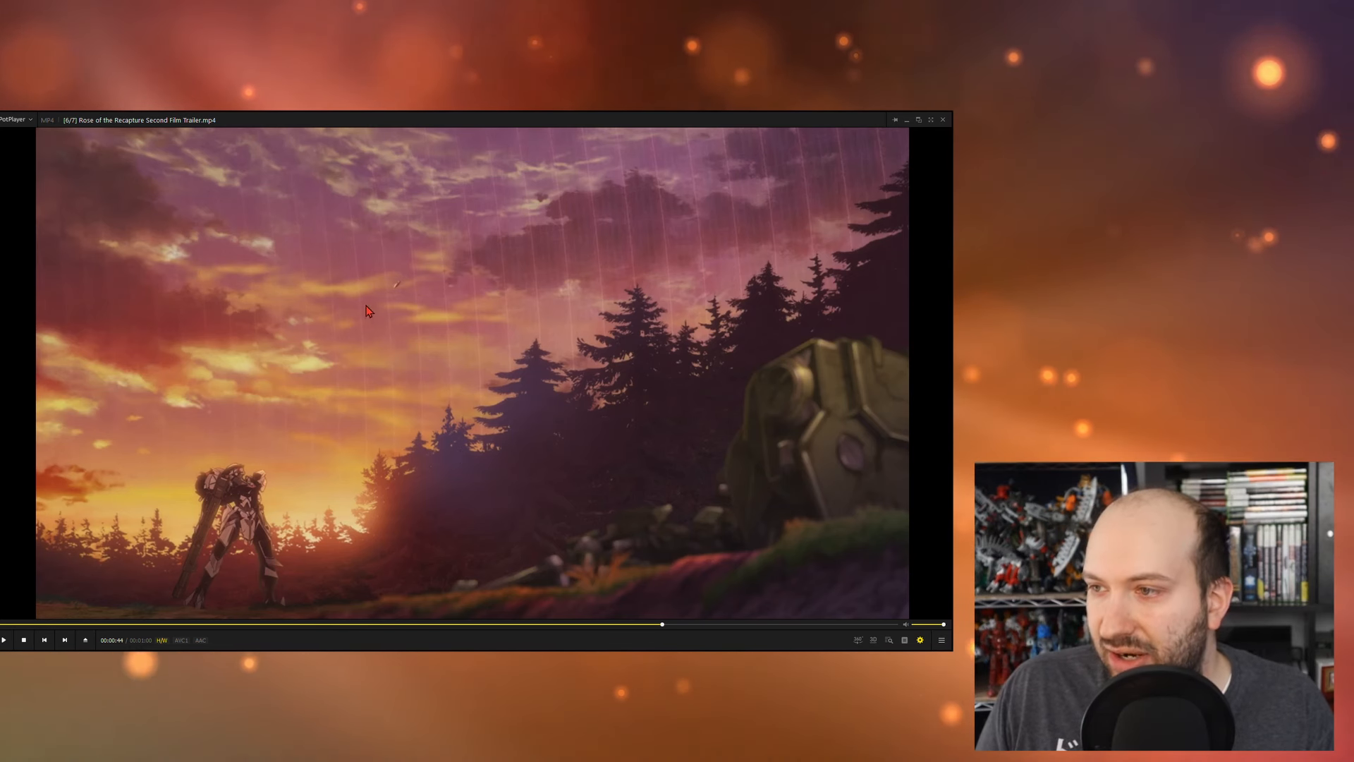
pyautogui.moveTo(367, 298)
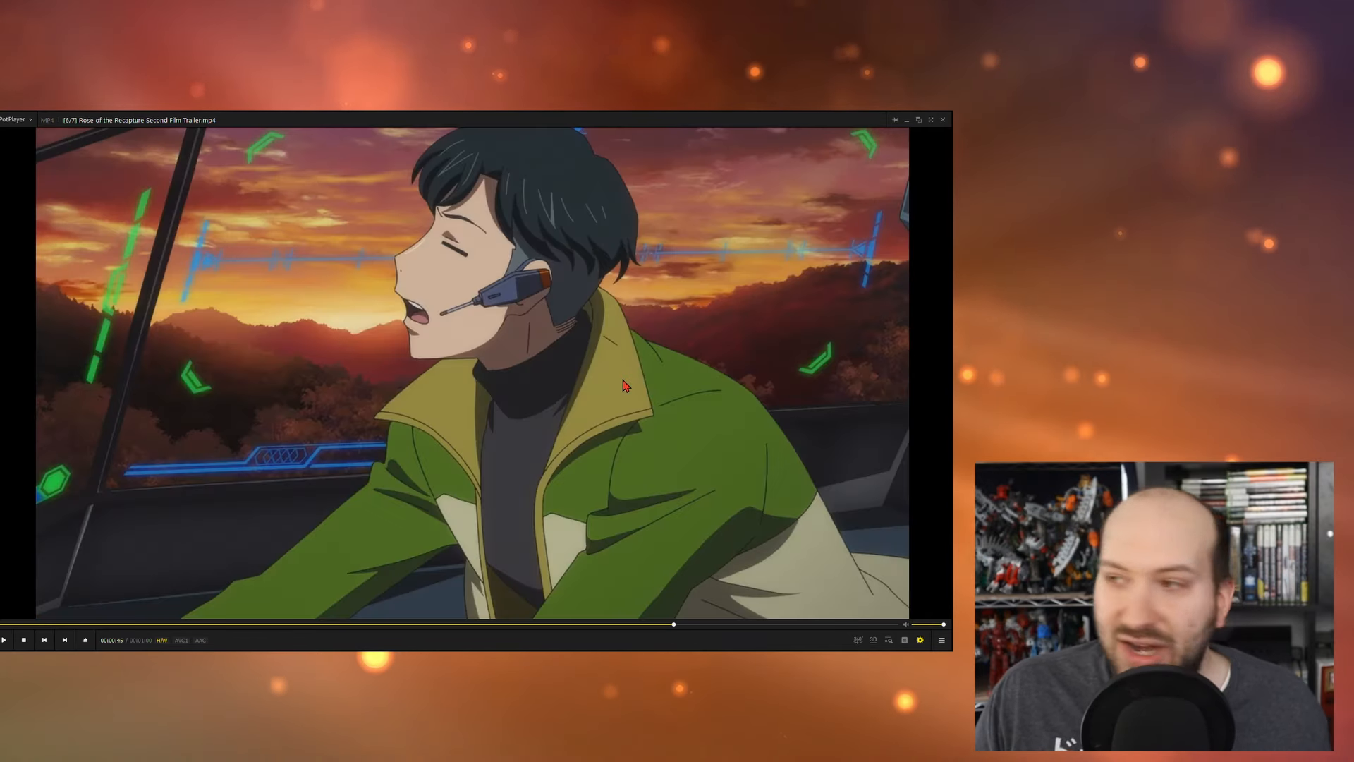
pyautogui.moveTo(587, 272)
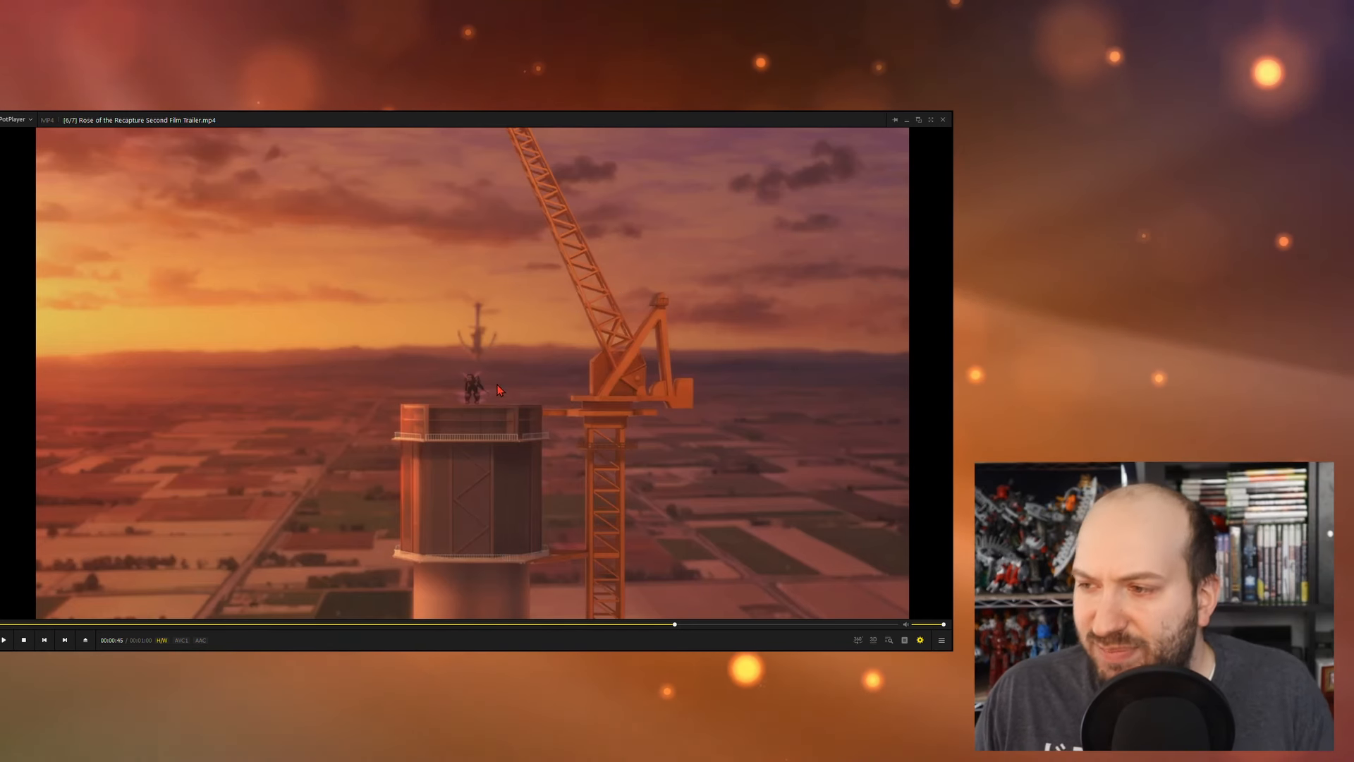
pyautogui.moveTo(691, 365)
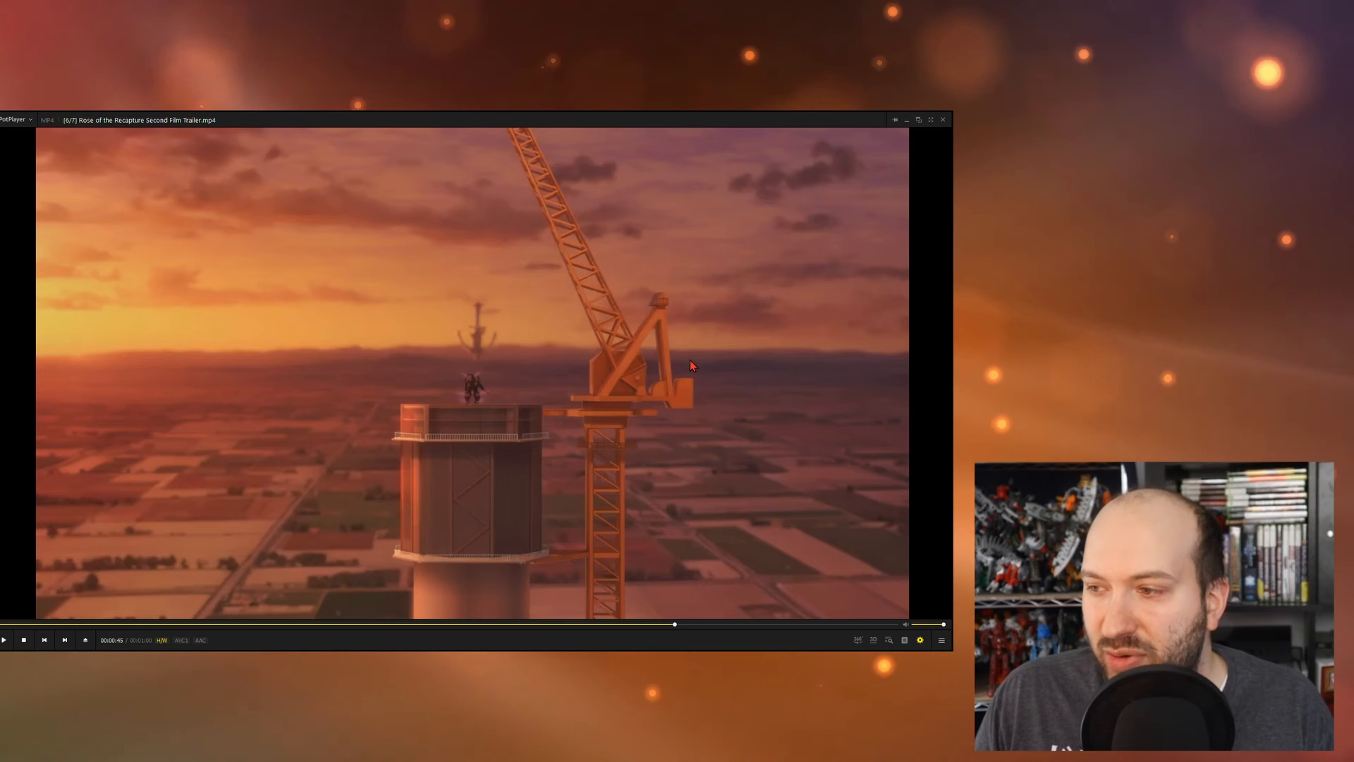